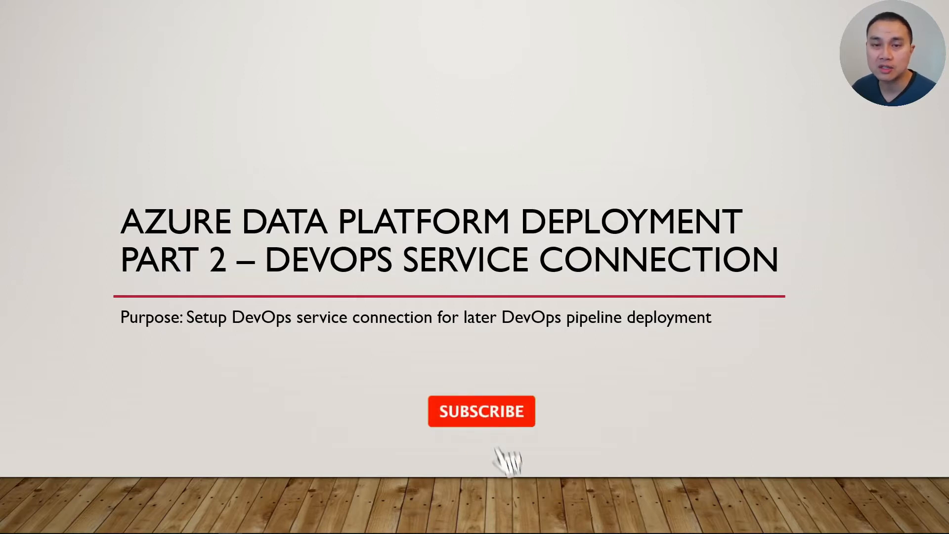
# - Navigate from the portal menu to Azure Active Directory's App registrations list
pyautogui.click(480, 412)
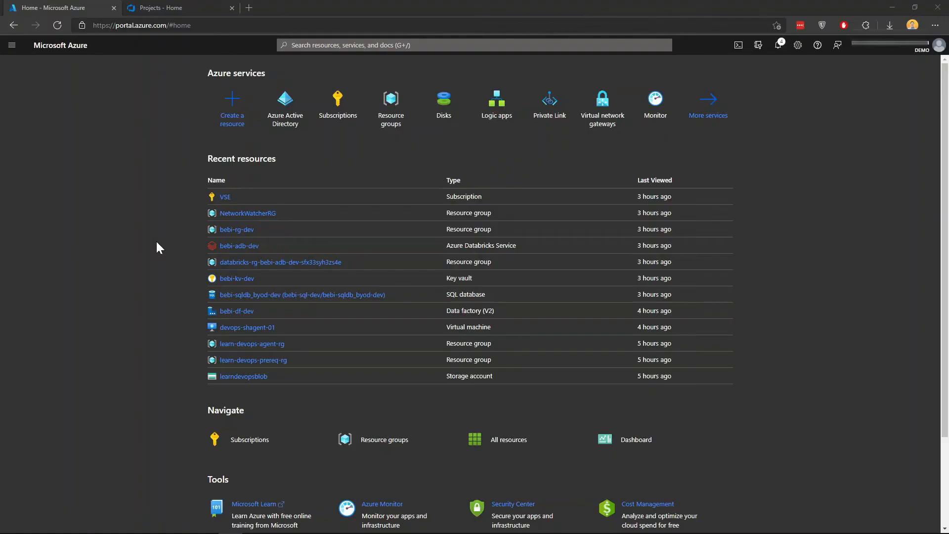
pyautogui.moveTo(291, 137)
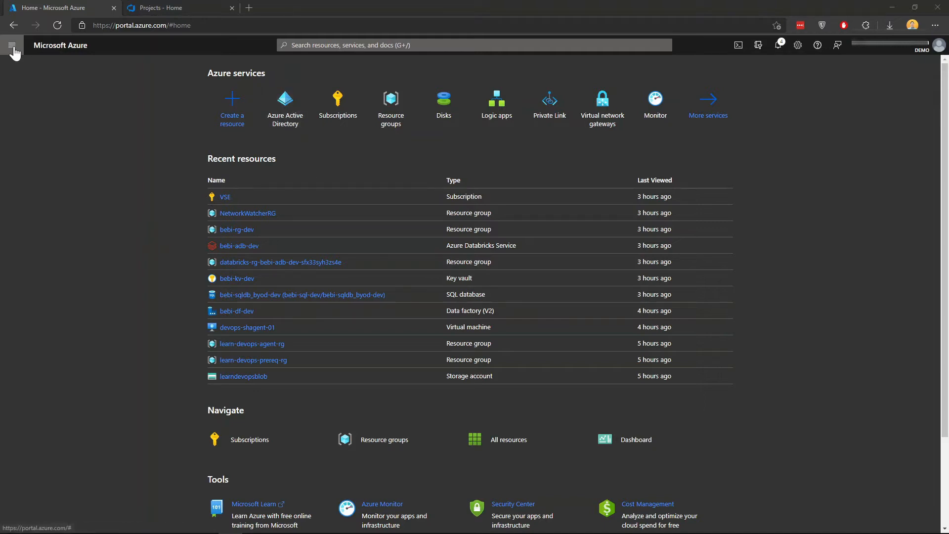
pyautogui.click(11, 45)
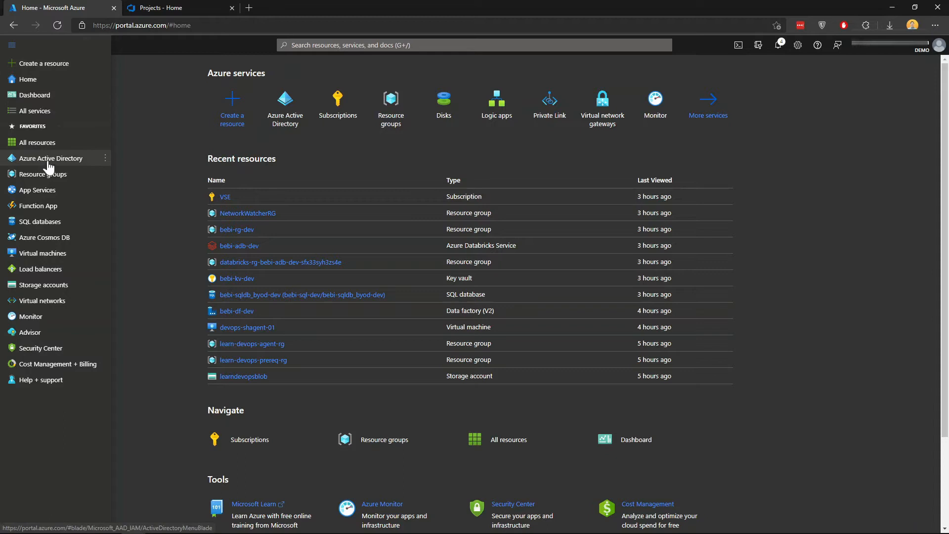
pyautogui.click(50, 158)
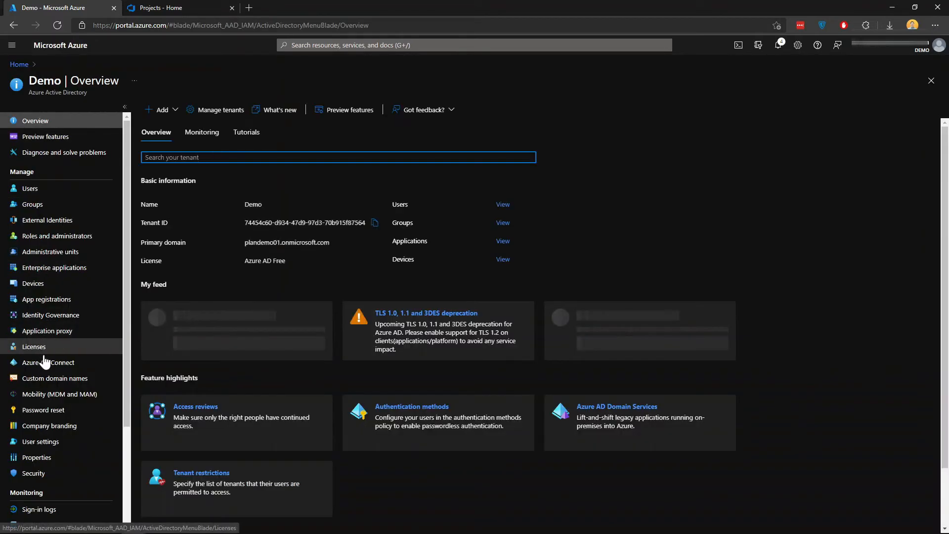
pyautogui.click(46, 299)
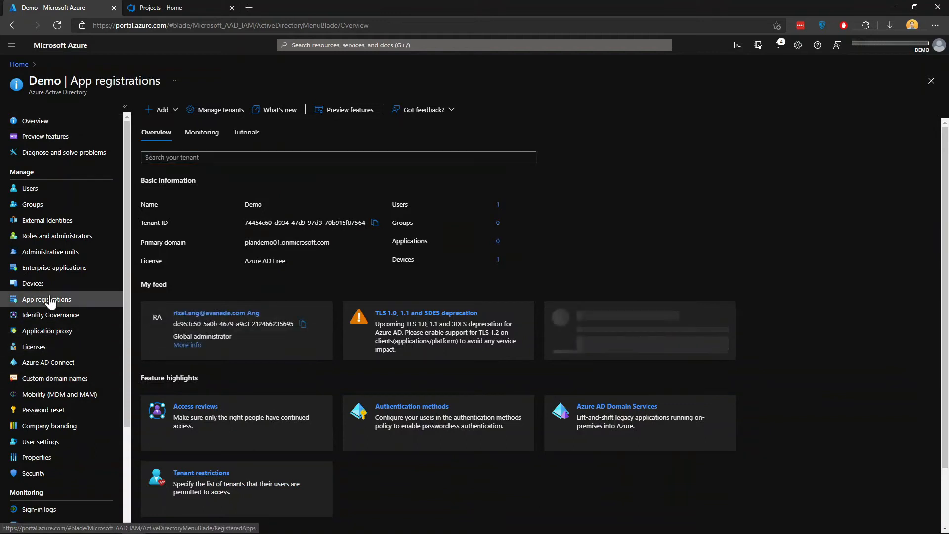
pyautogui.click(46, 298)
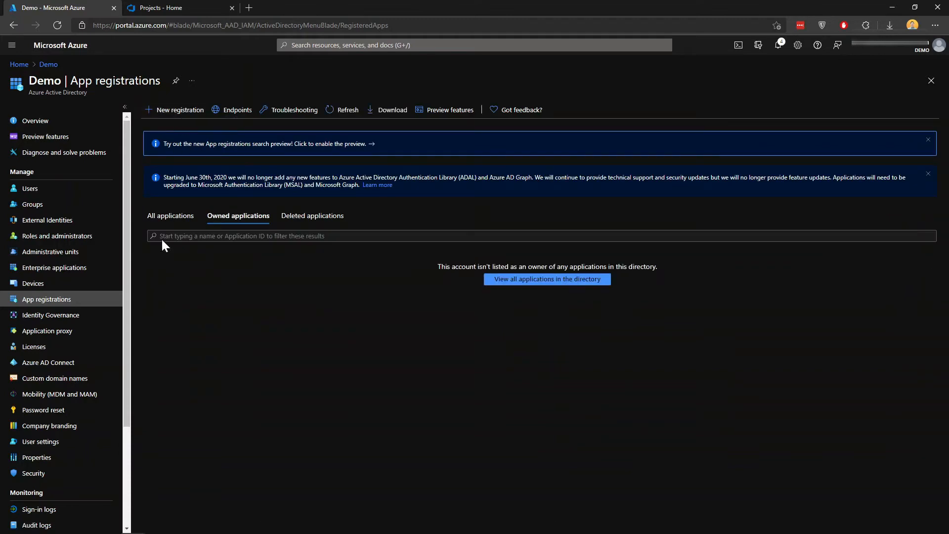
# - Register a new single-tenant application named sp-devops-pipeline
pyautogui.click(179, 109)
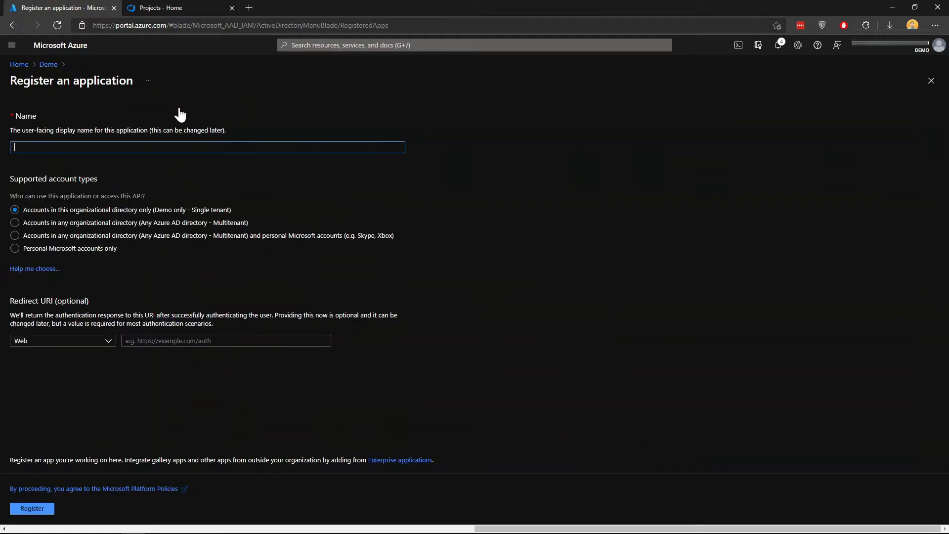
pyautogui.write('sp-devops-pie')
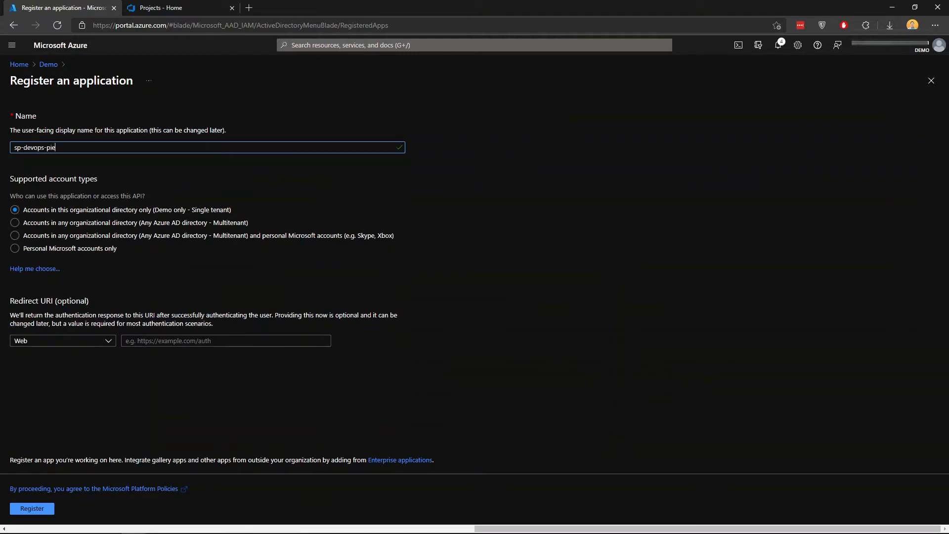
pyautogui.write('pipeline')
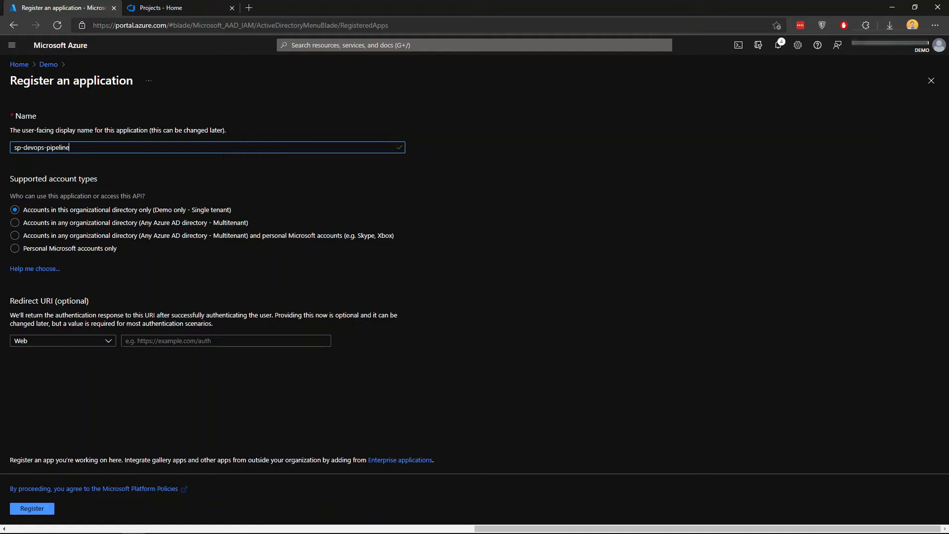
pyautogui.moveTo(131, 219)
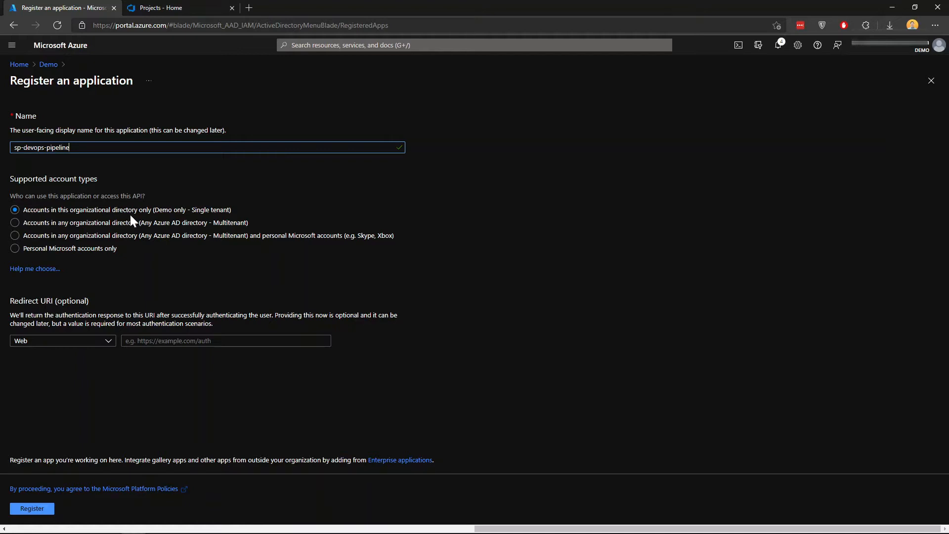
pyautogui.moveTo(76, 490)
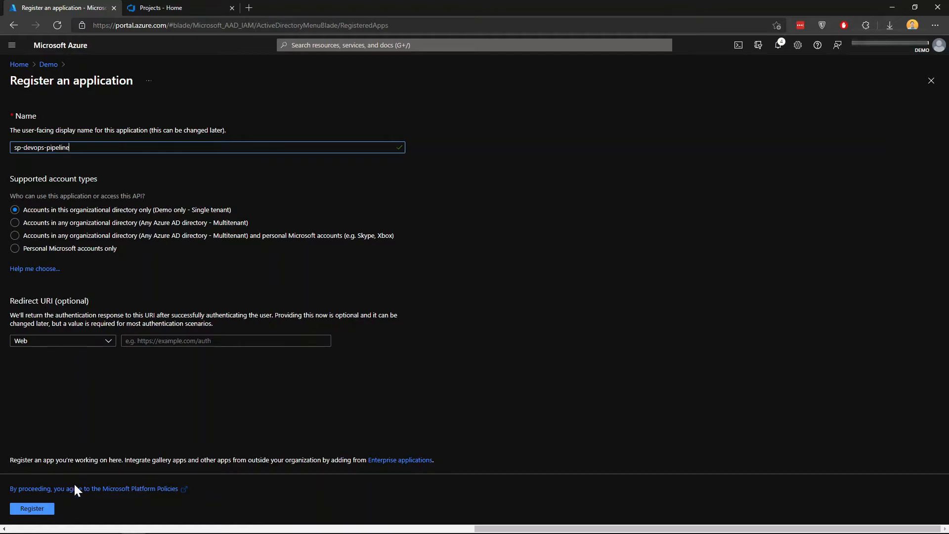
pyautogui.click(31, 509)
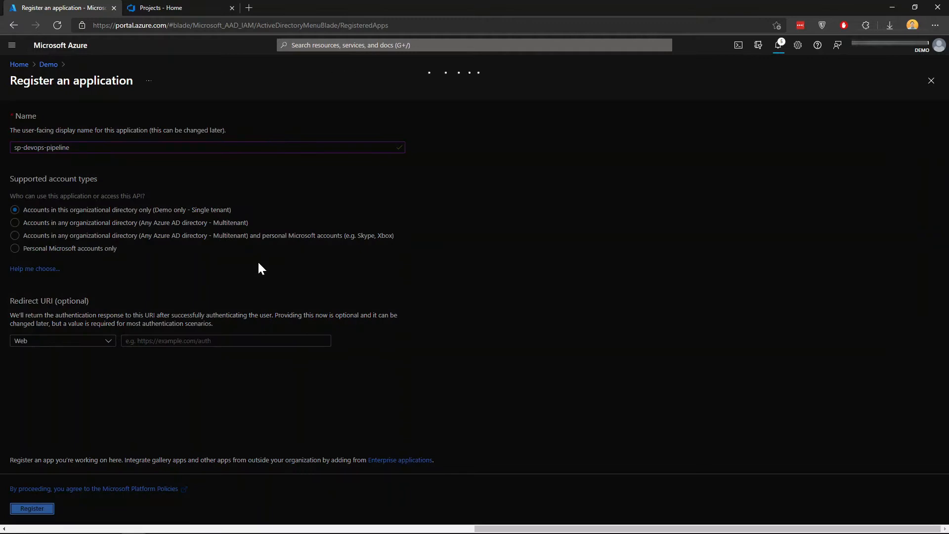
pyautogui.click(31, 509)
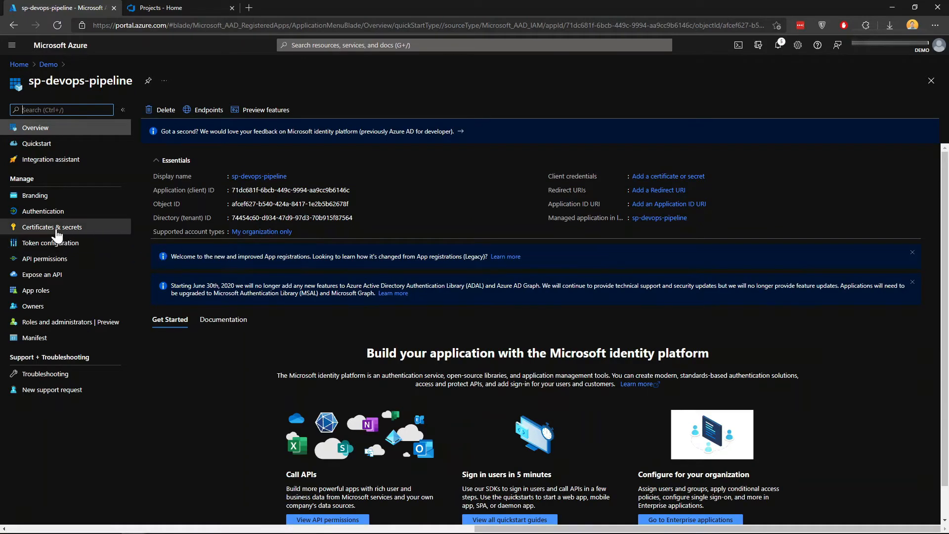
pyautogui.moveTo(85, 235)
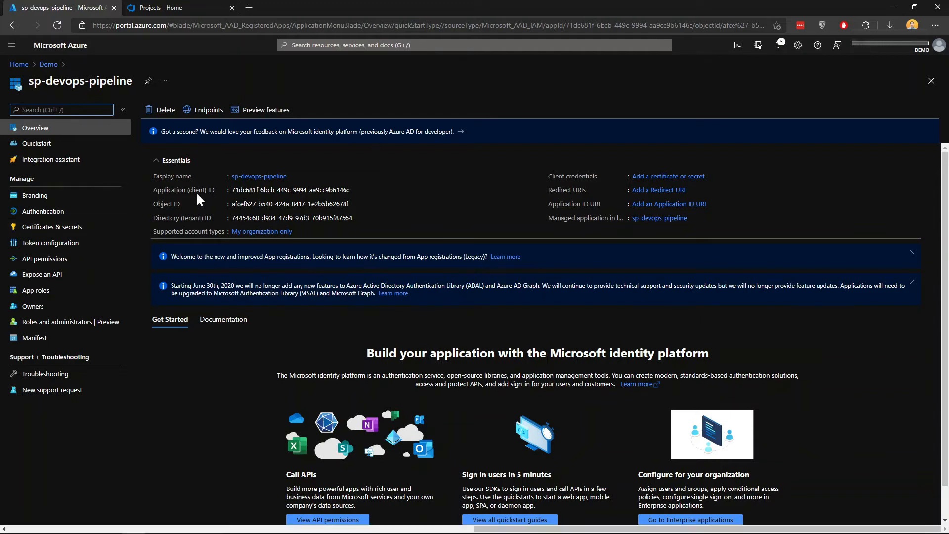
pyautogui.moveTo(51, 244)
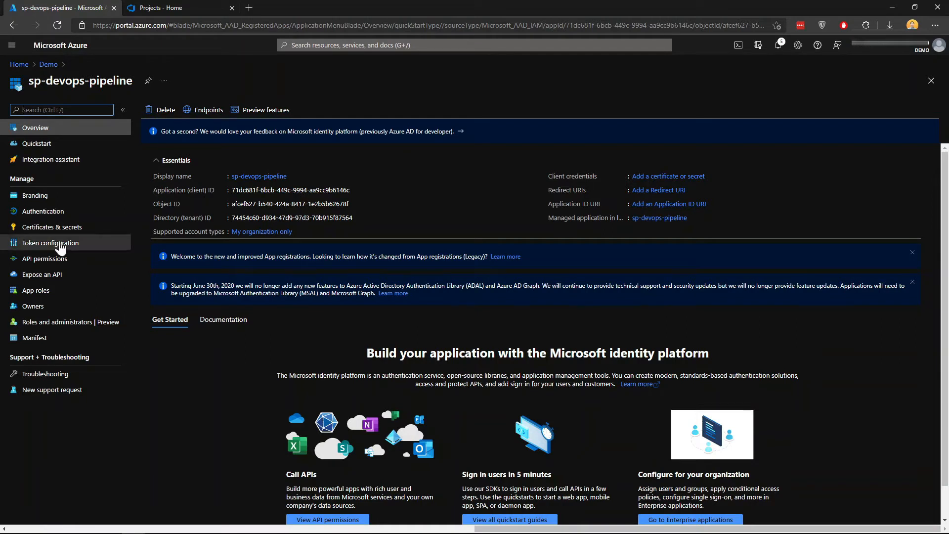
# - Bring up the Add a client secret pane from the app's Certificates & secrets page
pyautogui.click(52, 227)
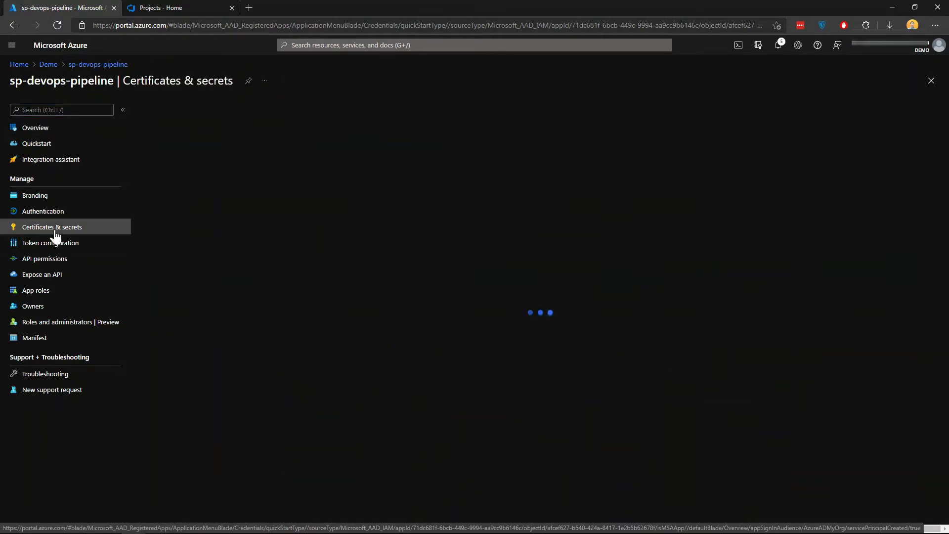
pyautogui.click(51, 226)
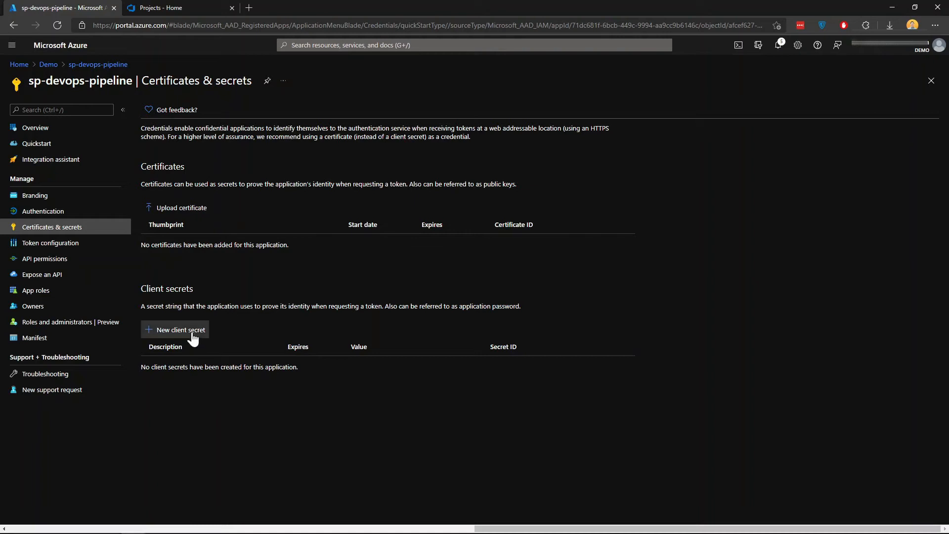
pyautogui.click(180, 329)
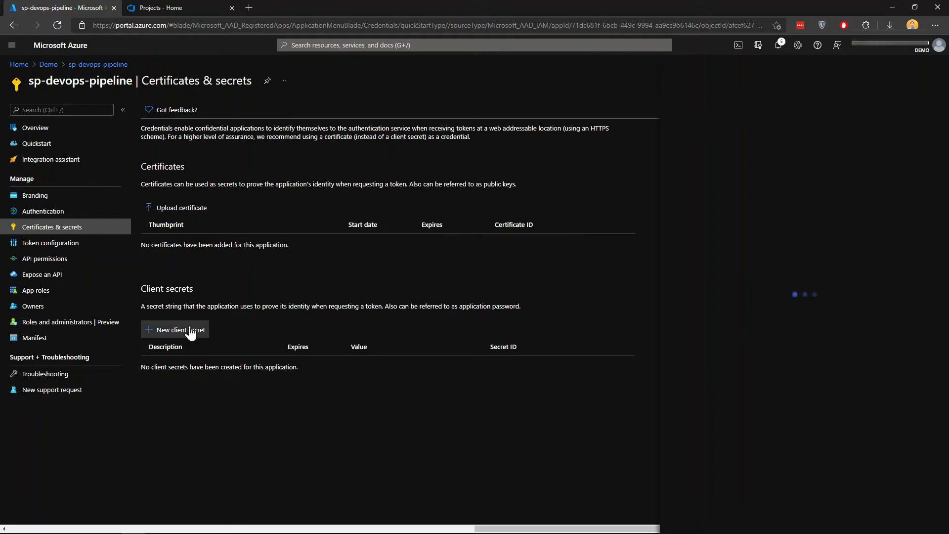
pyautogui.click(179, 330)
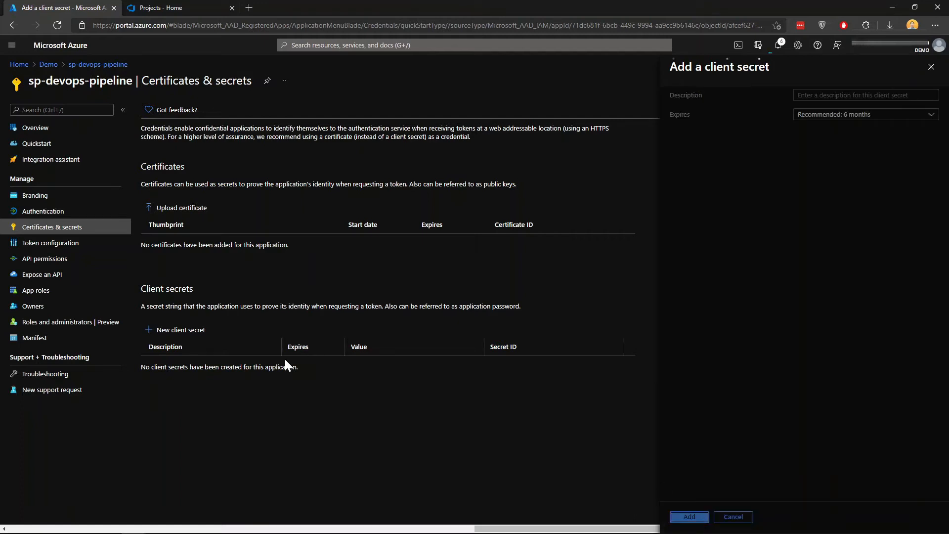
pyautogui.click(688, 516)
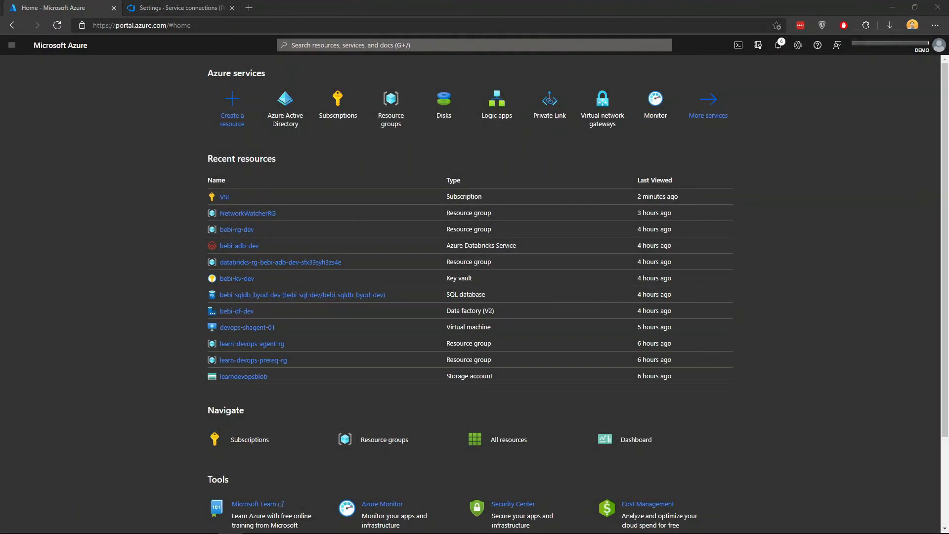
pyautogui.moveTo(142, 179)
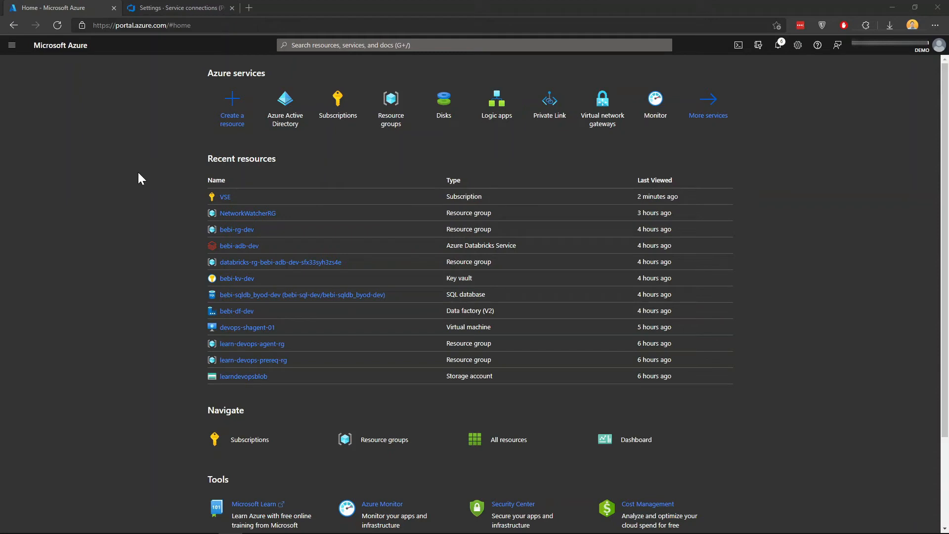
pyautogui.moveTo(215, 207)
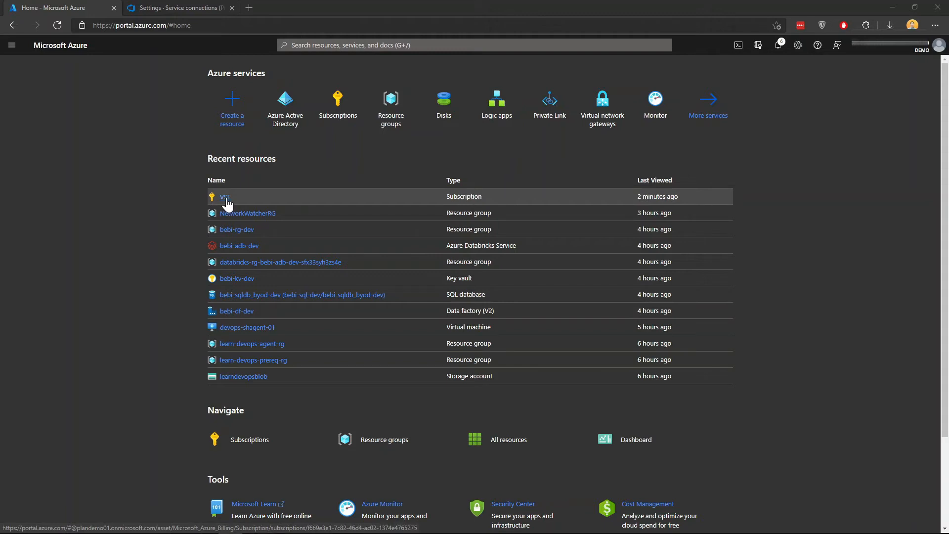
# - Go to Access control (IAM) for the VSE subscription
pyautogui.click(225, 196)
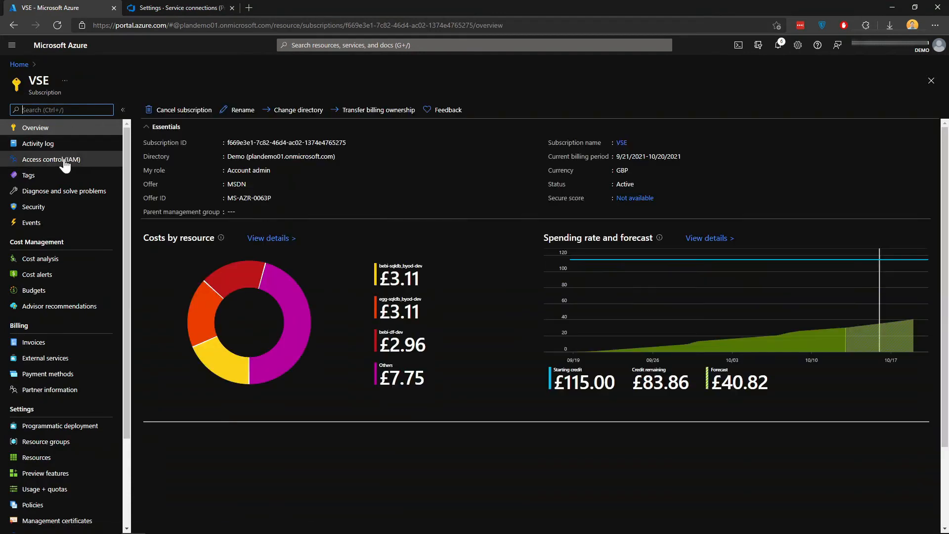
pyautogui.click(50, 159)
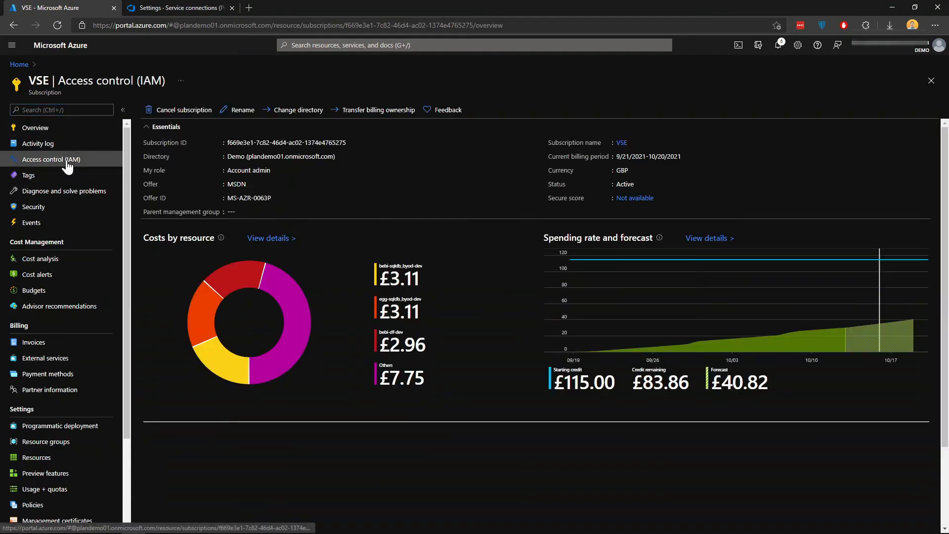
pyautogui.click(51, 159)
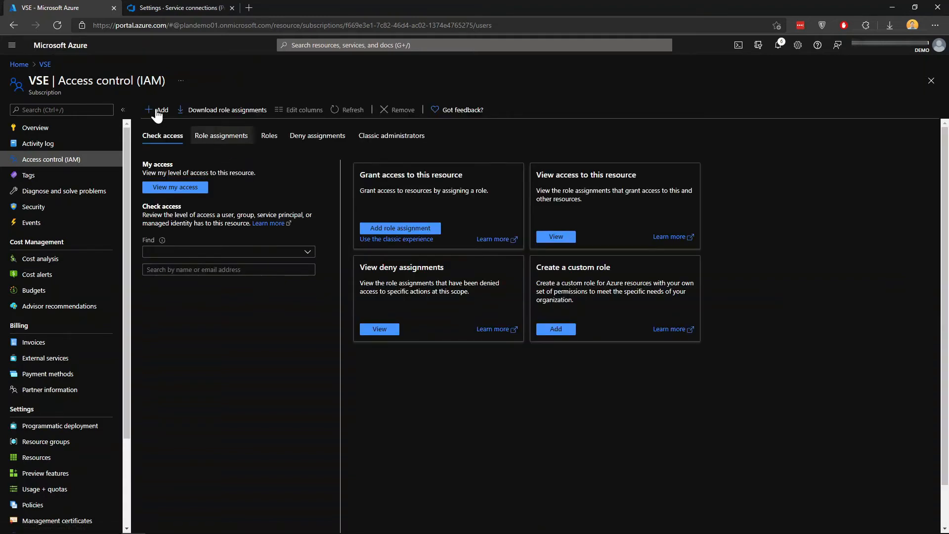
# - Assign the Contributor role to sp-devops-pipeline on the VSE subscription via Add role assignment
pyautogui.click(221, 135)
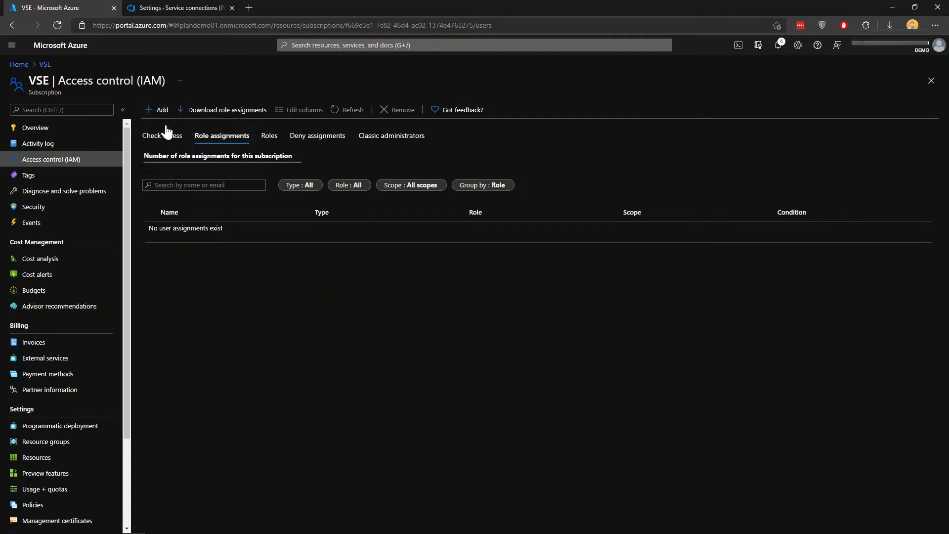
pyautogui.click(157, 110)
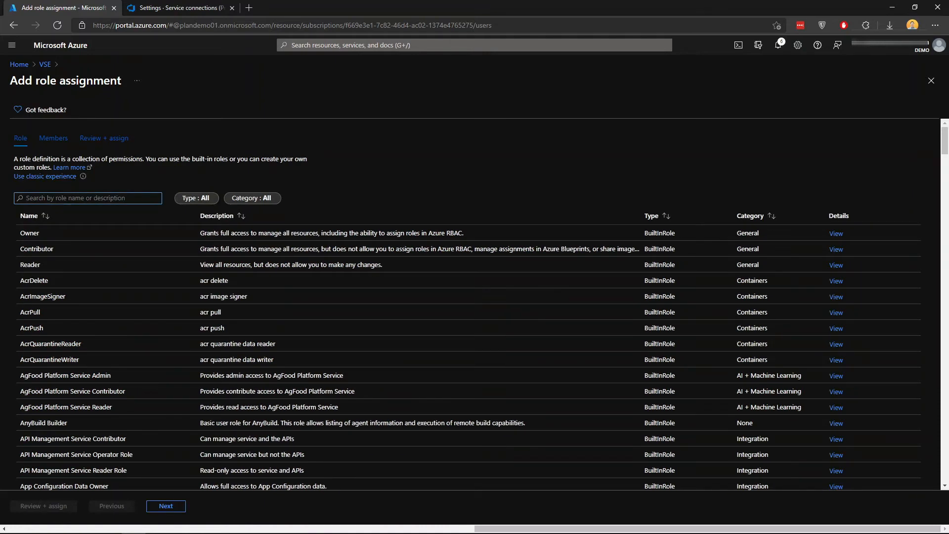
pyautogui.click(37, 249)
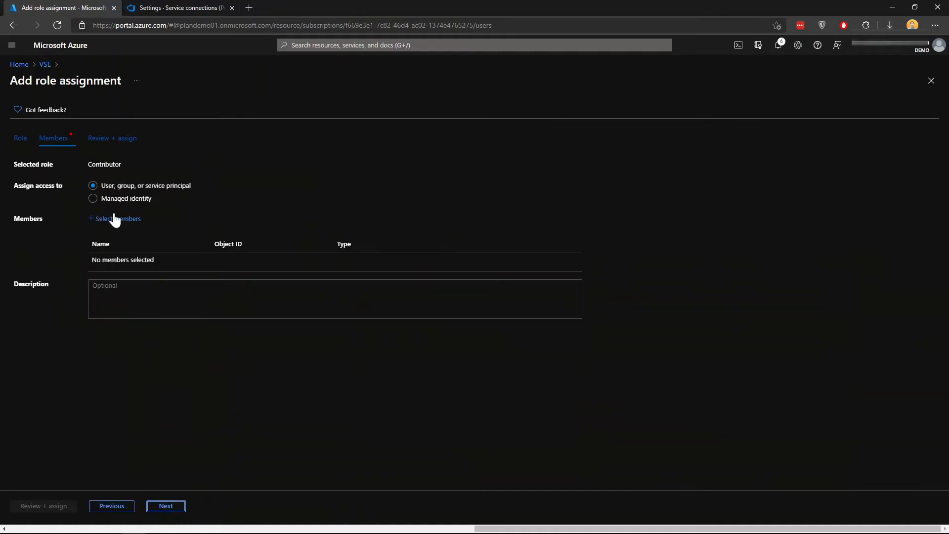
pyautogui.click(117, 219)
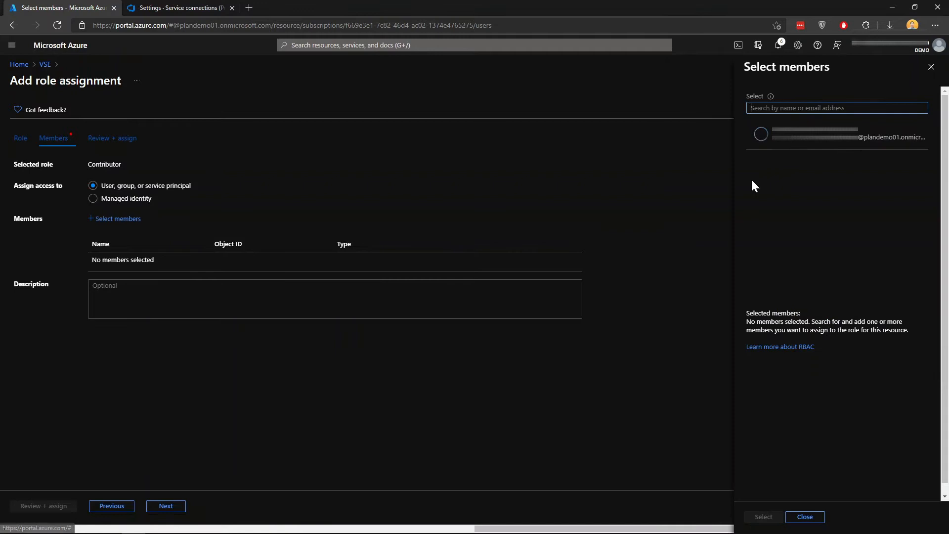
pyautogui.write('sp-devops')
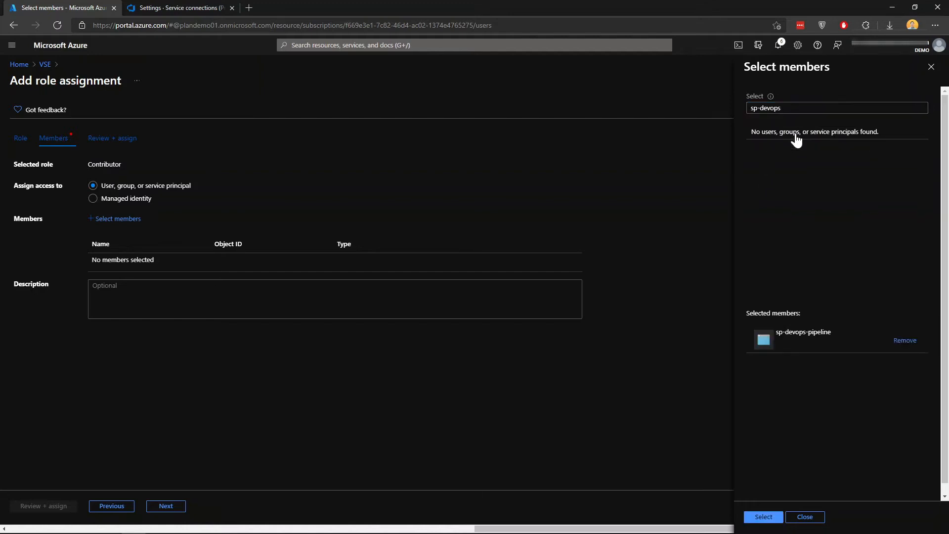
pyautogui.click(762, 516)
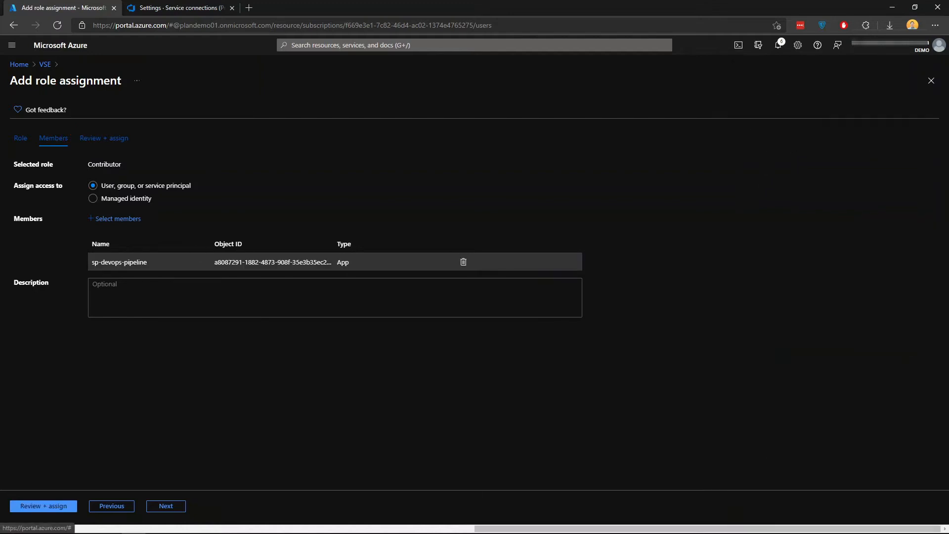
pyautogui.click(43, 506)
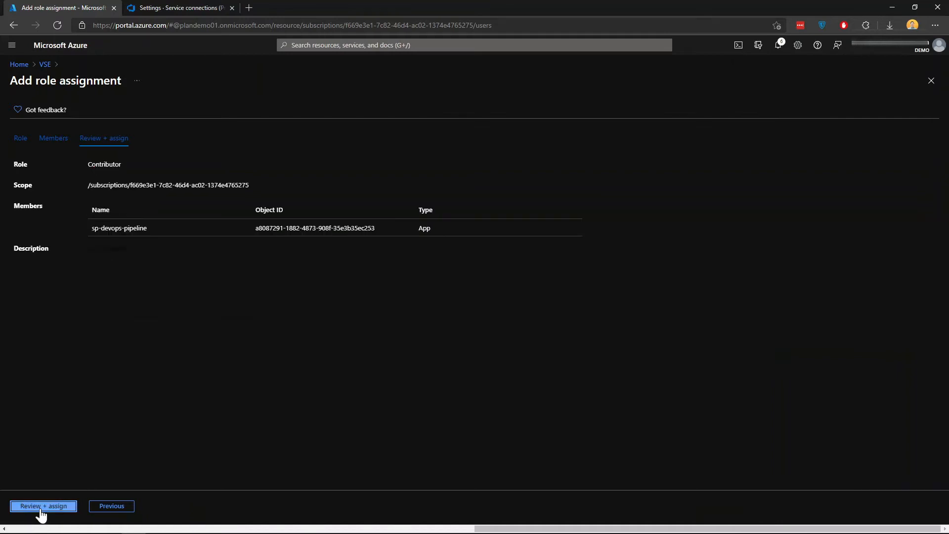
pyautogui.click(42, 505)
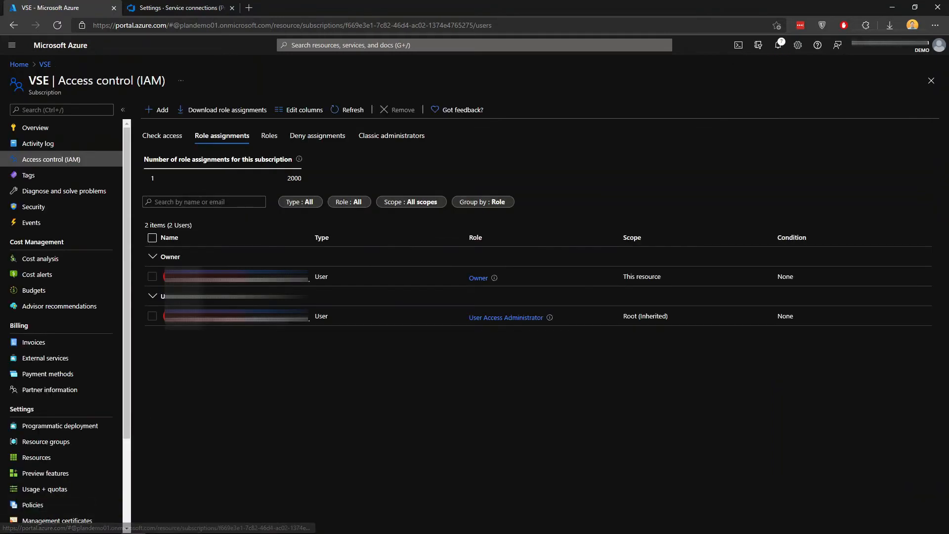
# - Refresh role assignments to show sp-devops-pipeline as Contributor, then switch to Azure DevOps
pyautogui.click(352, 110)
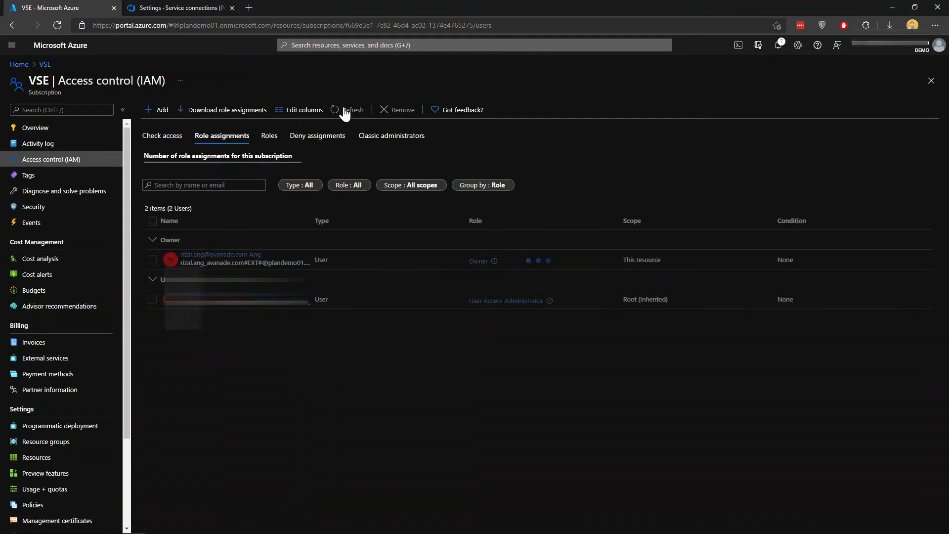
pyautogui.click(352, 110)
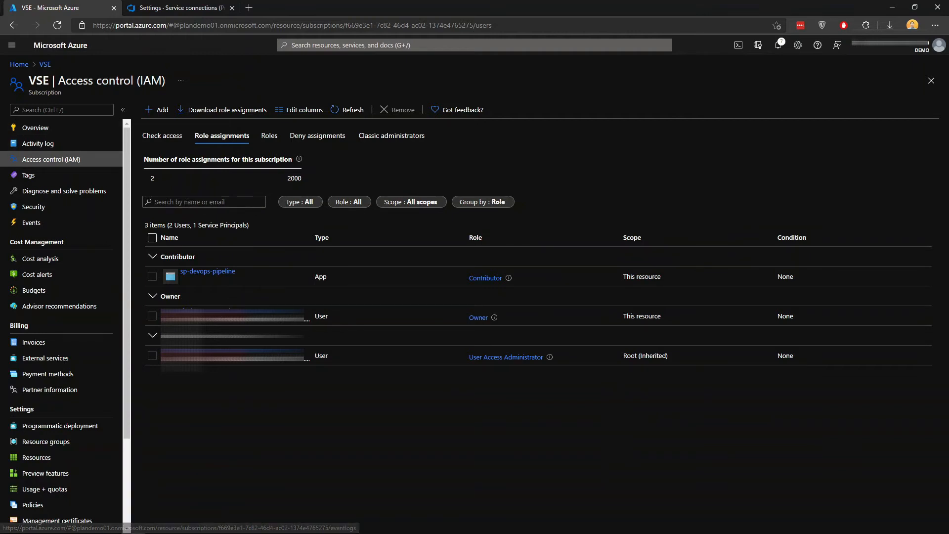
pyautogui.click(176, 8)
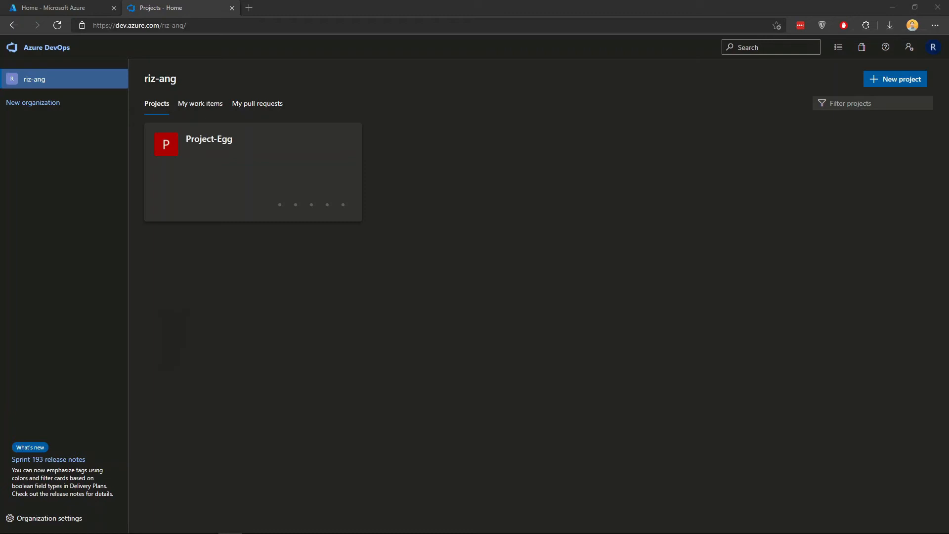
pyautogui.moveTo(133, 213)
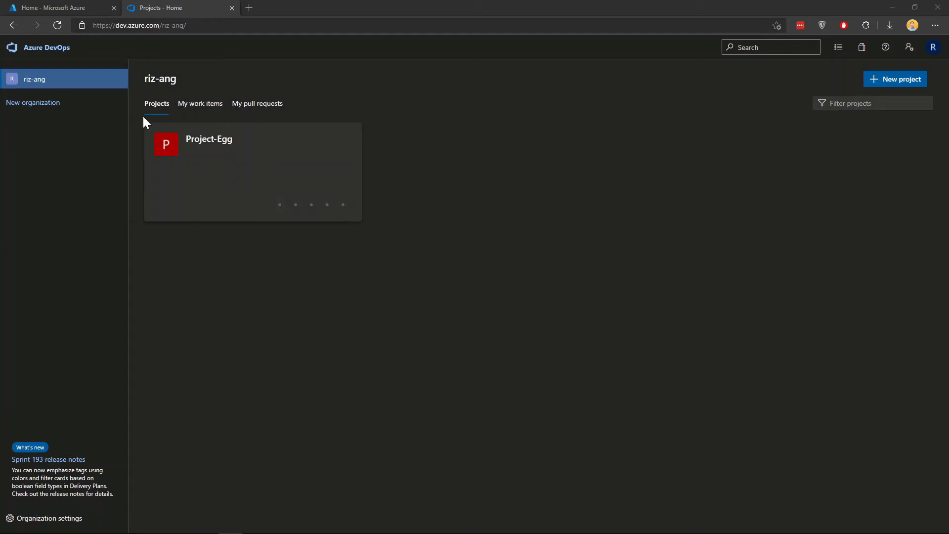
# - Go into the Project-Egg project from the organization home page
pyautogui.click(208, 140)
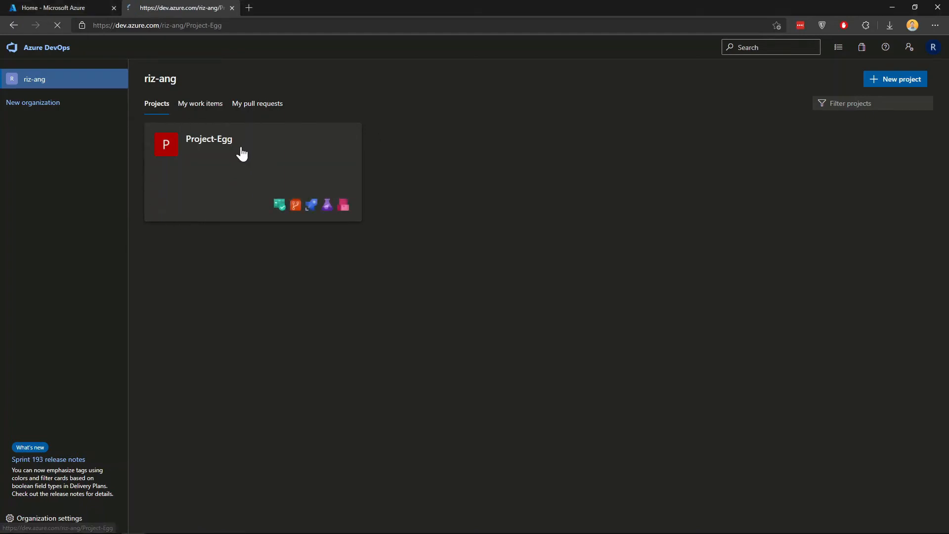
pyautogui.click(209, 139)
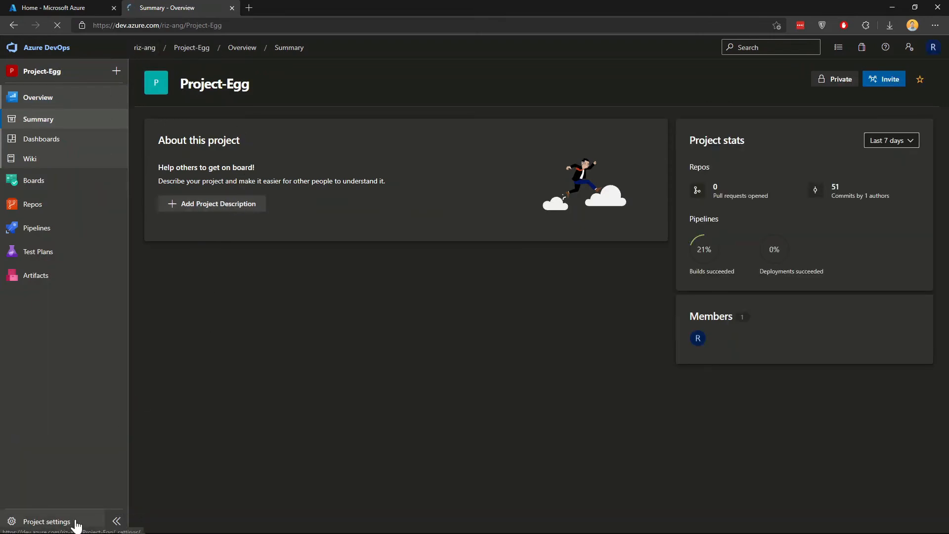
# - Reach Project-Egg's Service connections page through Project settings
pyautogui.click(46, 521)
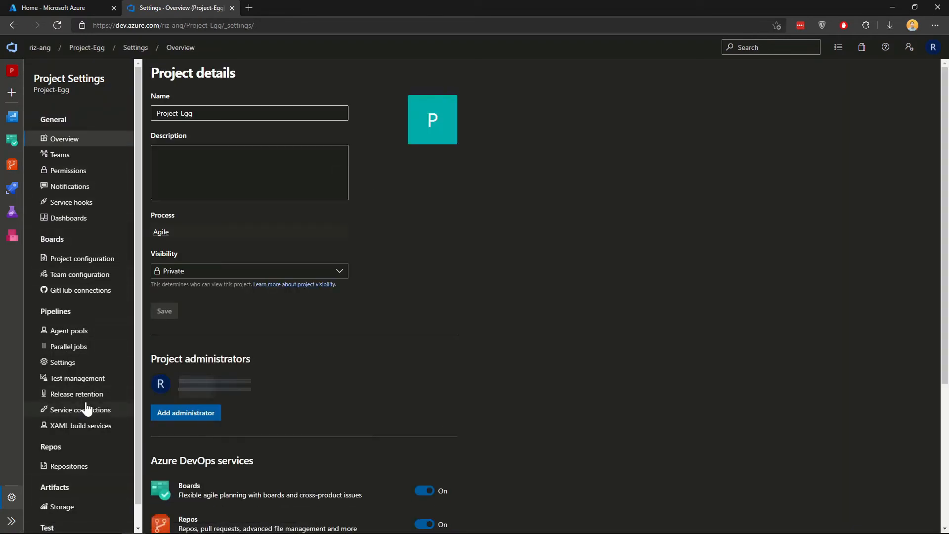
pyautogui.click(79, 410)
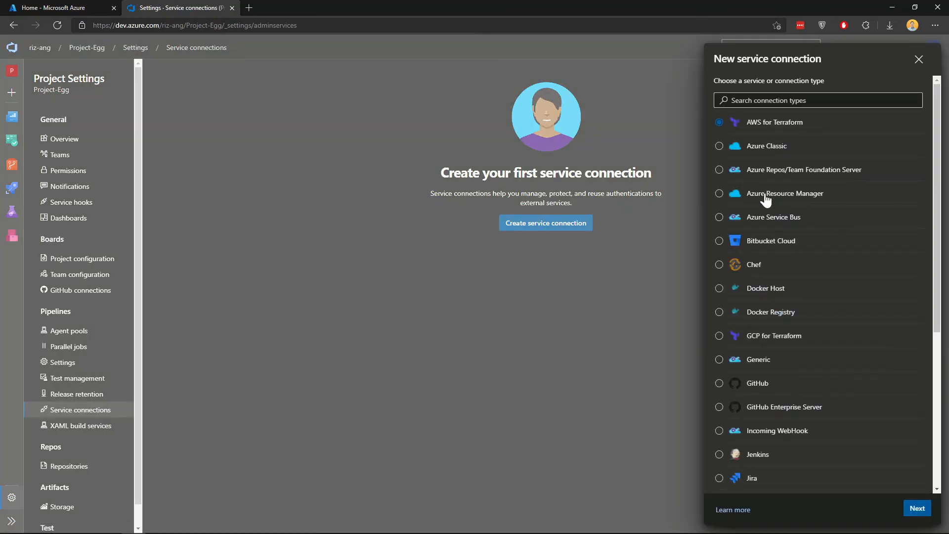
# - Choose Azure Resource Manager with the Service principal (manual) authentication method
pyautogui.click(718, 193)
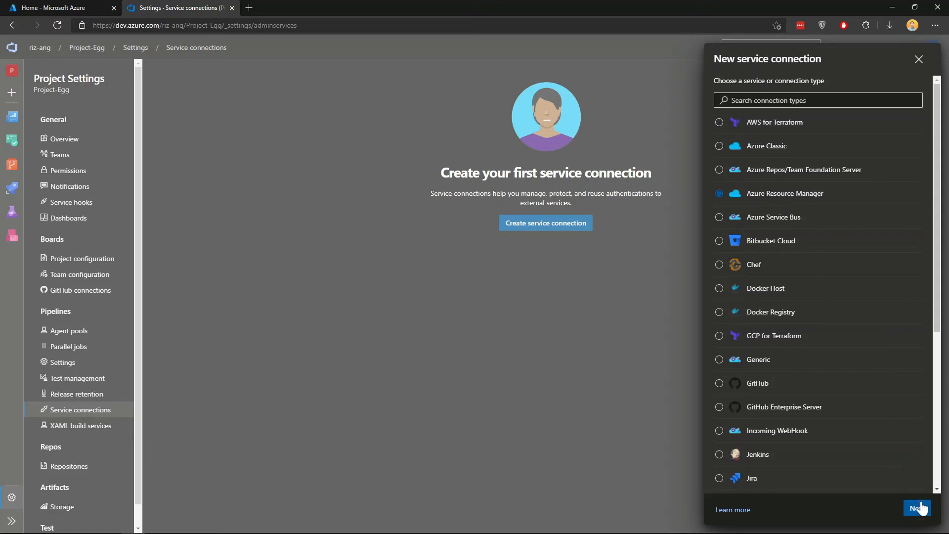
pyautogui.click(916, 508)
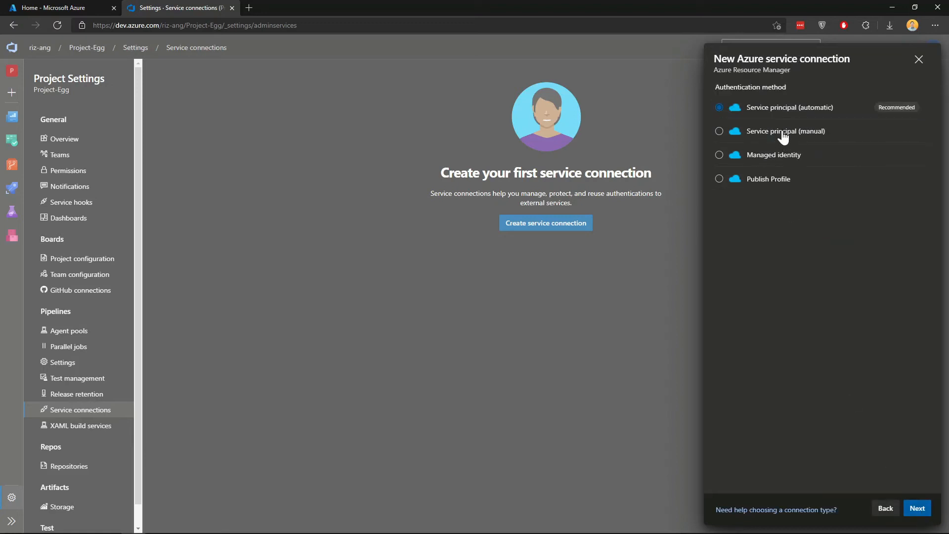
pyautogui.click(719, 130)
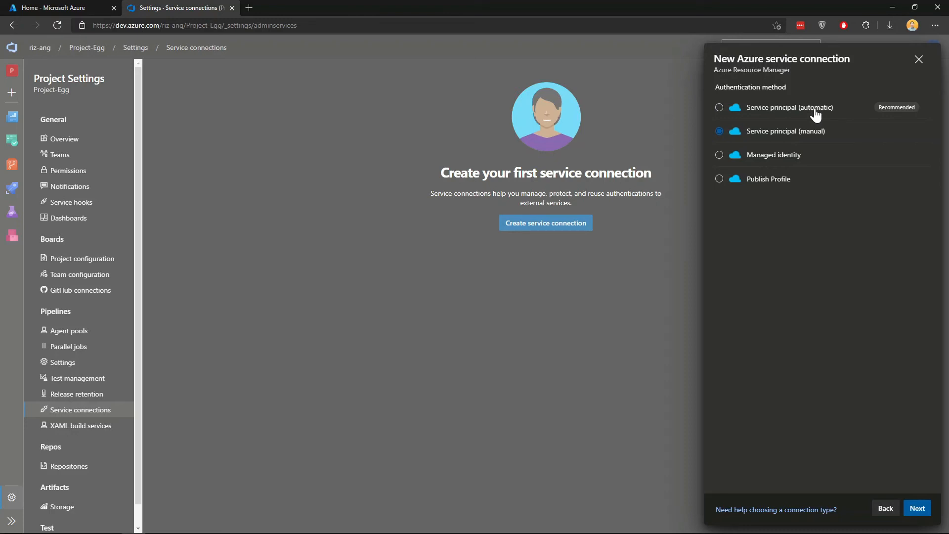
pyautogui.moveTo(817, 134)
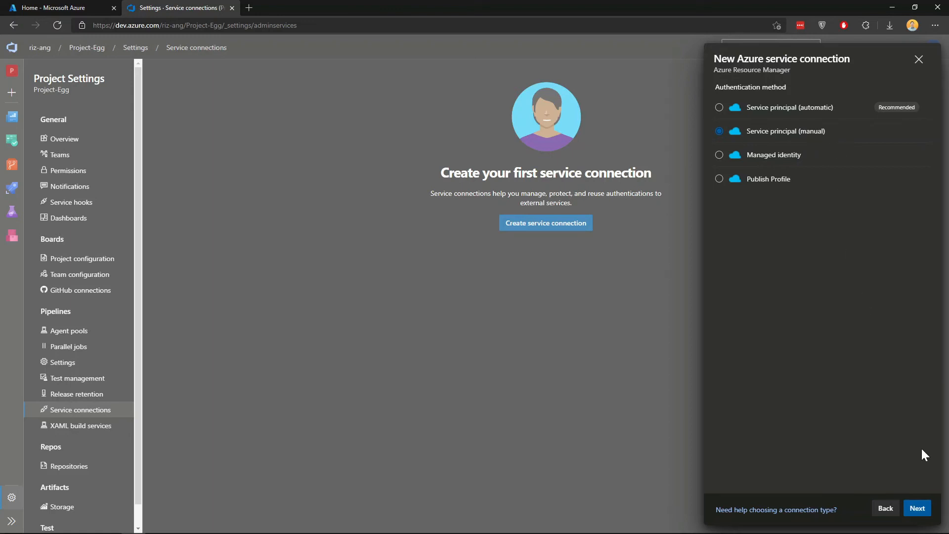
pyautogui.click(915, 508)
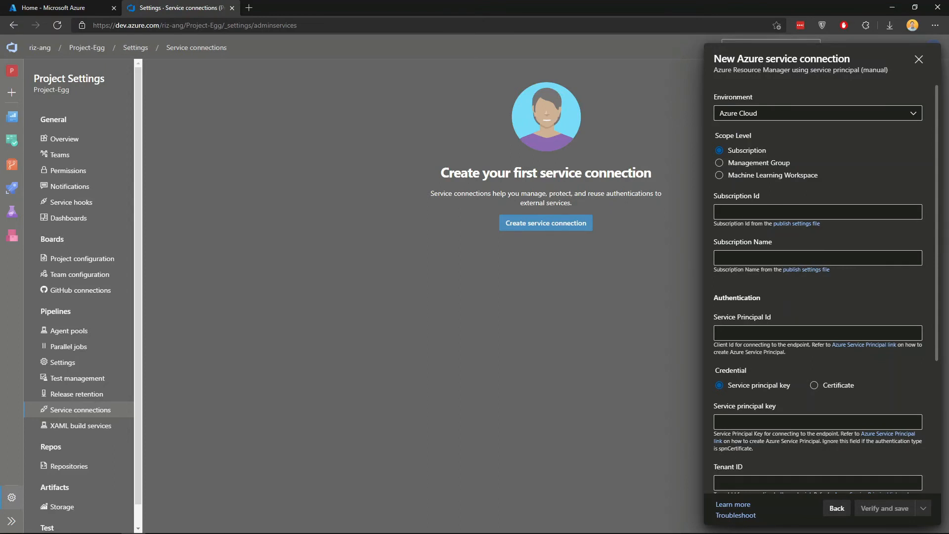
pyautogui.moveTo(762, 420)
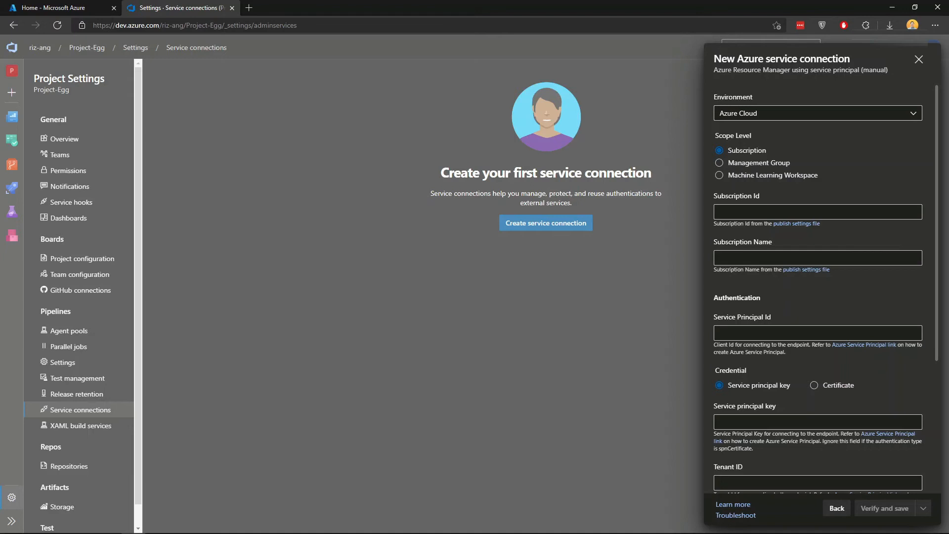
pyautogui.click(57, 8)
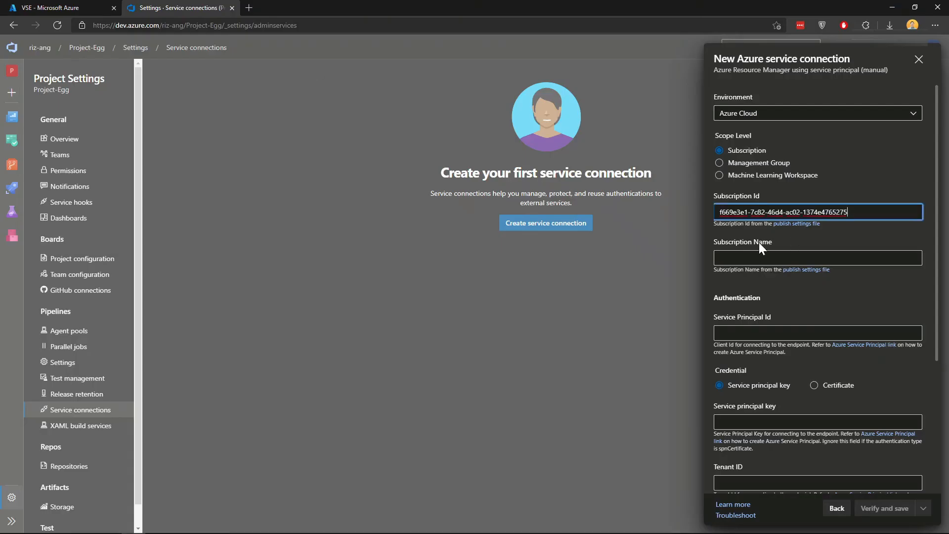
pyautogui.write('VSE')
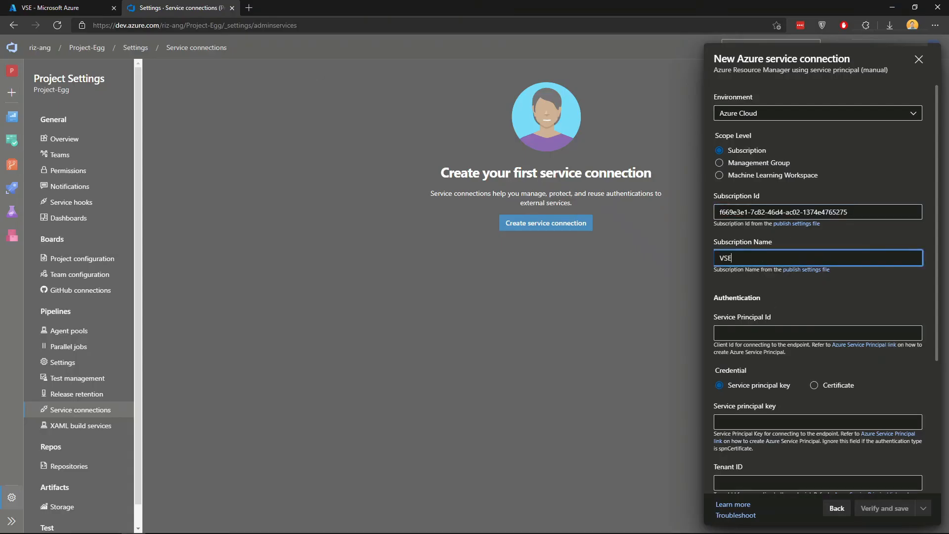
pyautogui.click(57, 7)
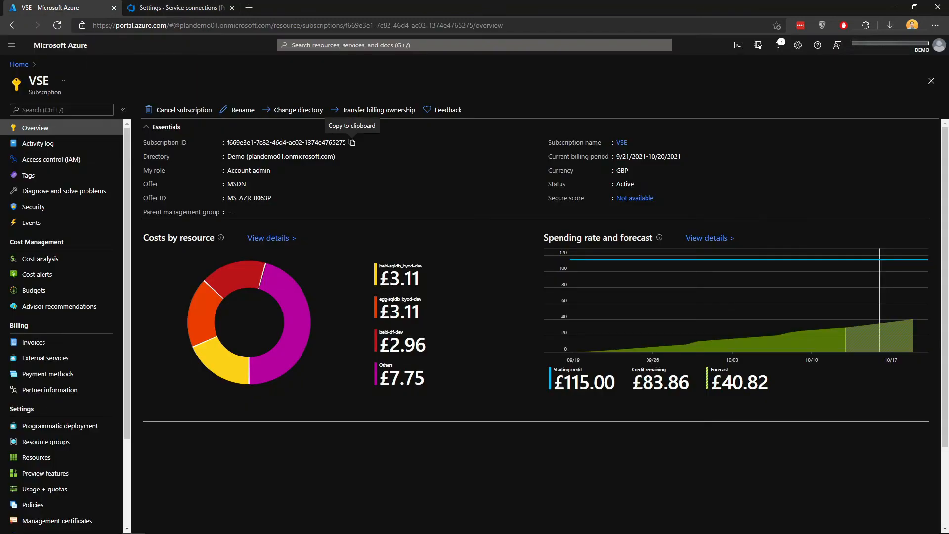
# - Look up the sp-devops-pipeline Application (client) ID under Azure Active Directory app registrations and return to DevOps
pyautogui.click(18, 65)
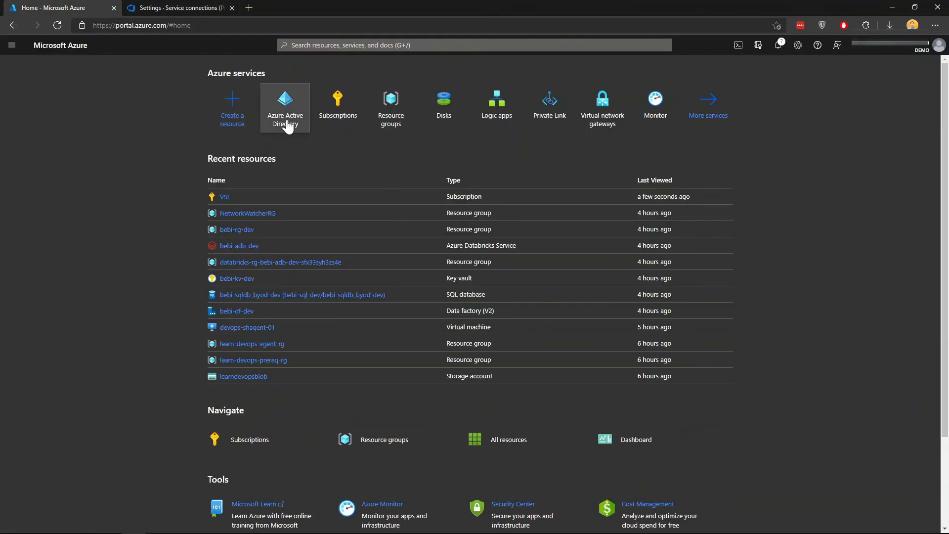
pyautogui.click(285, 105)
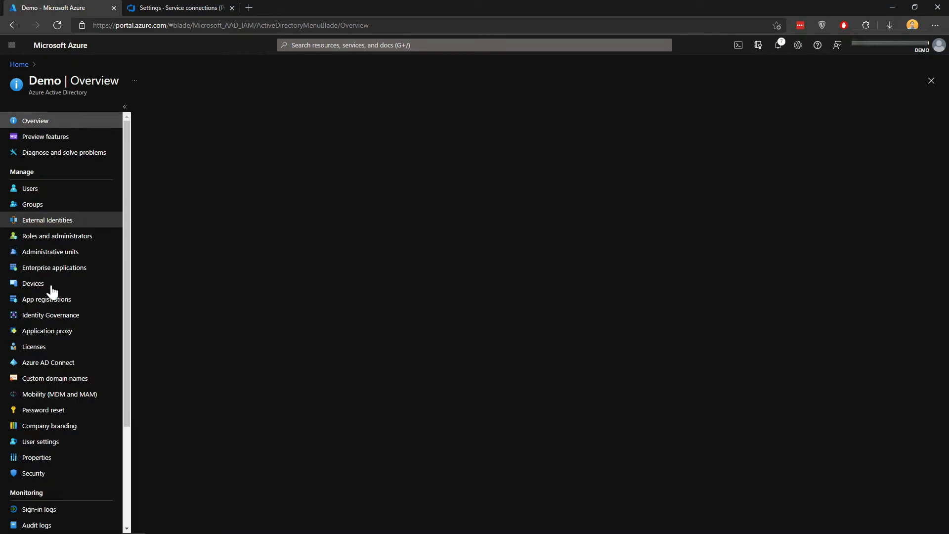
pyautogui.click(46, 299)
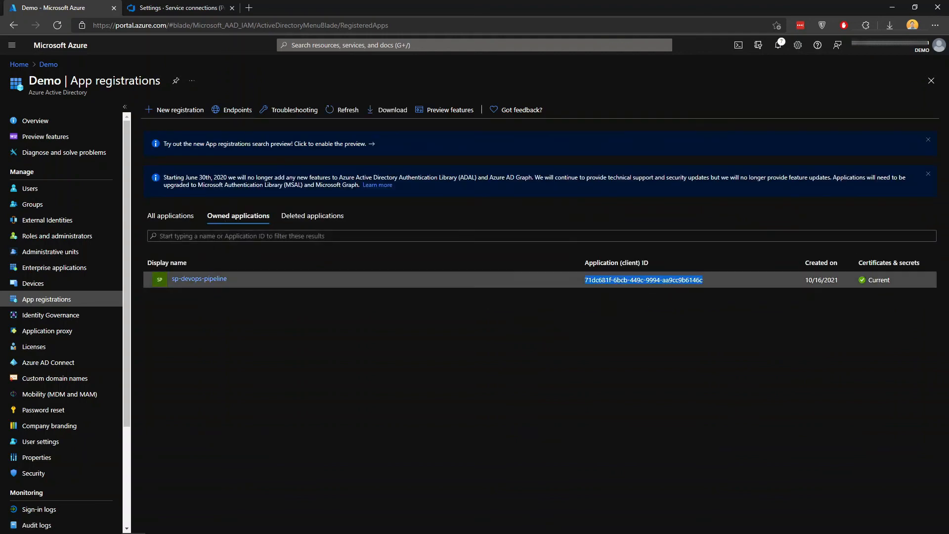
pyautogui.click(179, 7)
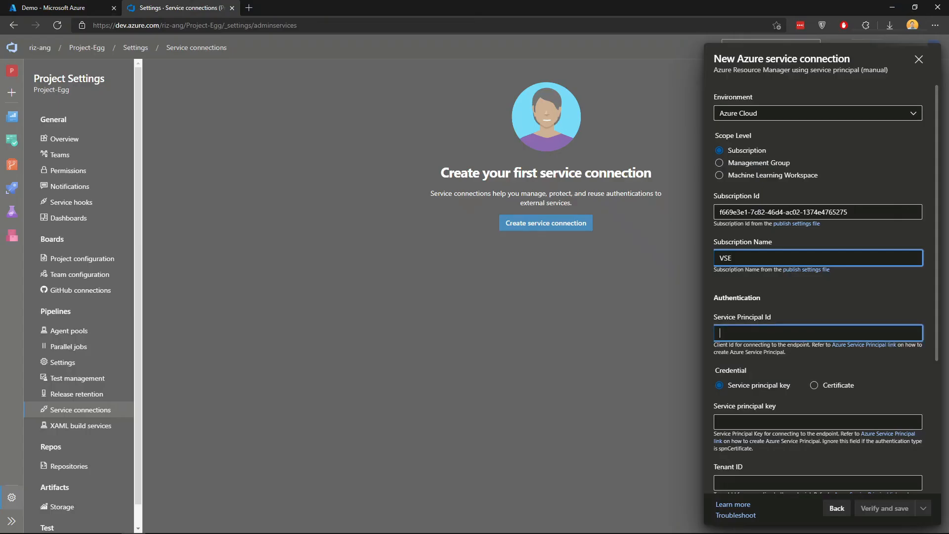
# - View the sp-devops-pipeline app registration's Certificates & secrets to retrieve its client secret
pyautogui.click(57, 8)
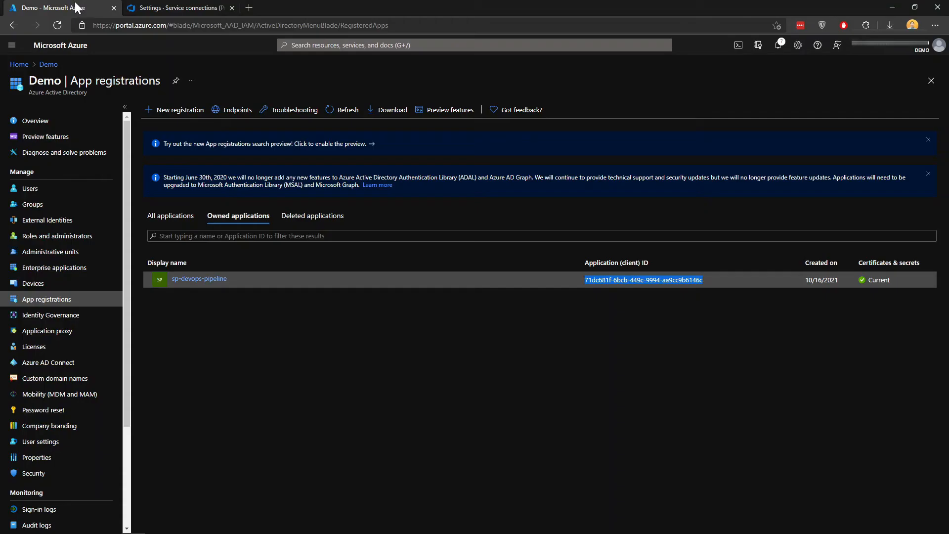
pyautogui.click(199, 279)
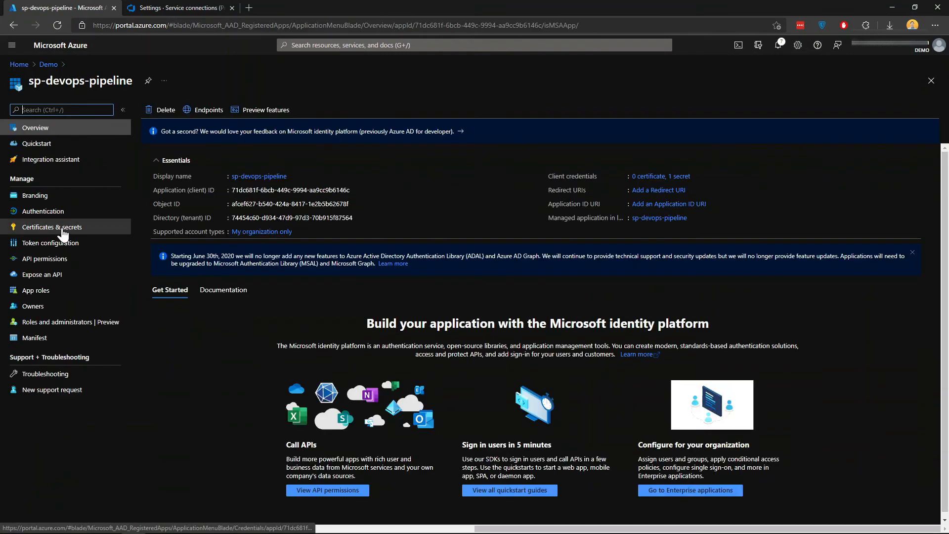
pyautogui.click(51, 227)
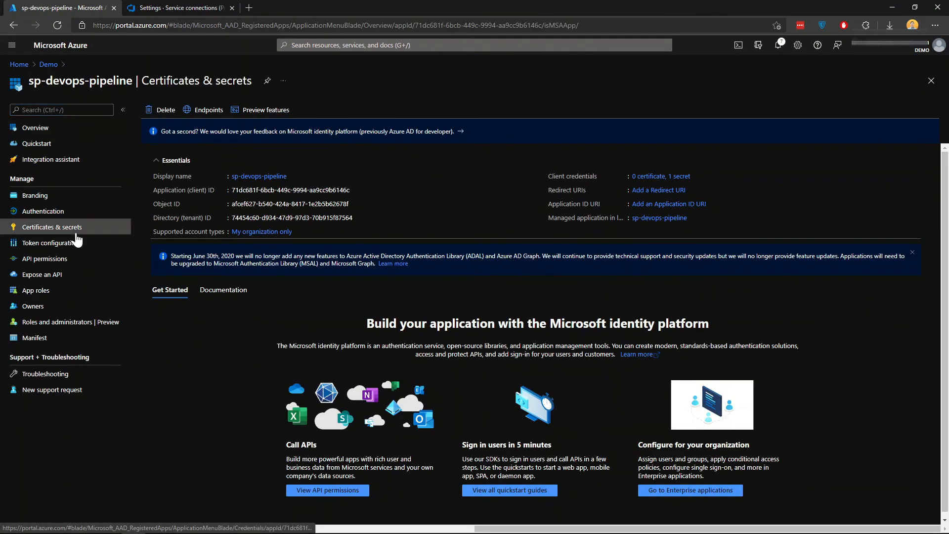
pyautogui.click(52, 227)
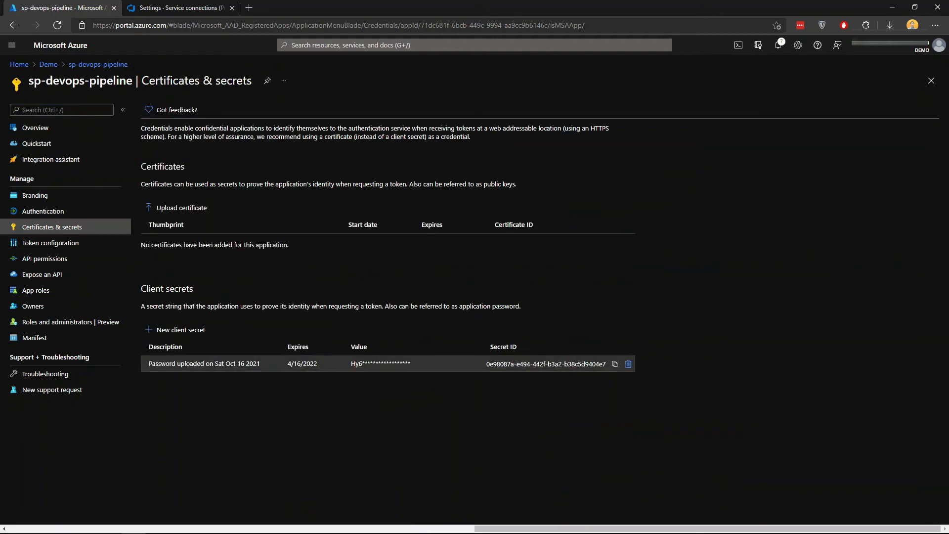
pyautogui.moveTo(339, 370)
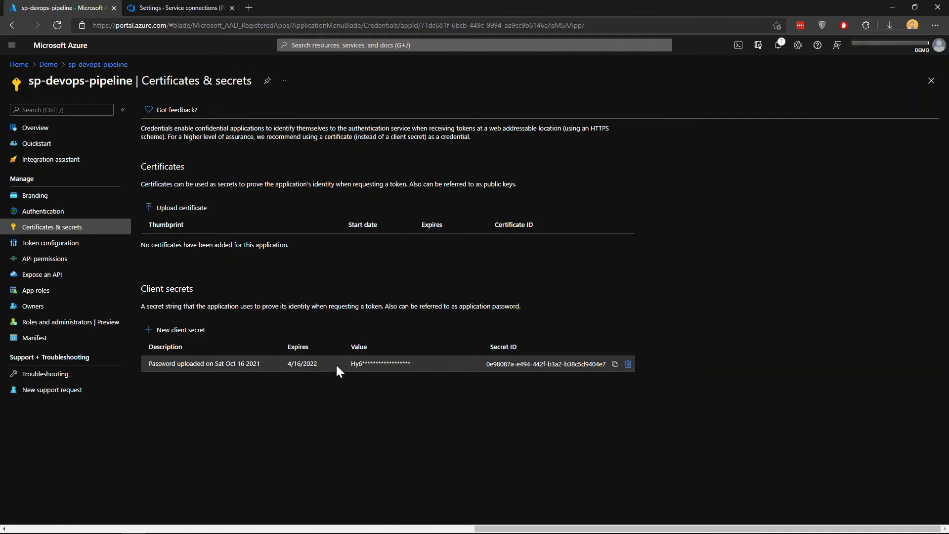
pyautogui.moveTo(416, 370)
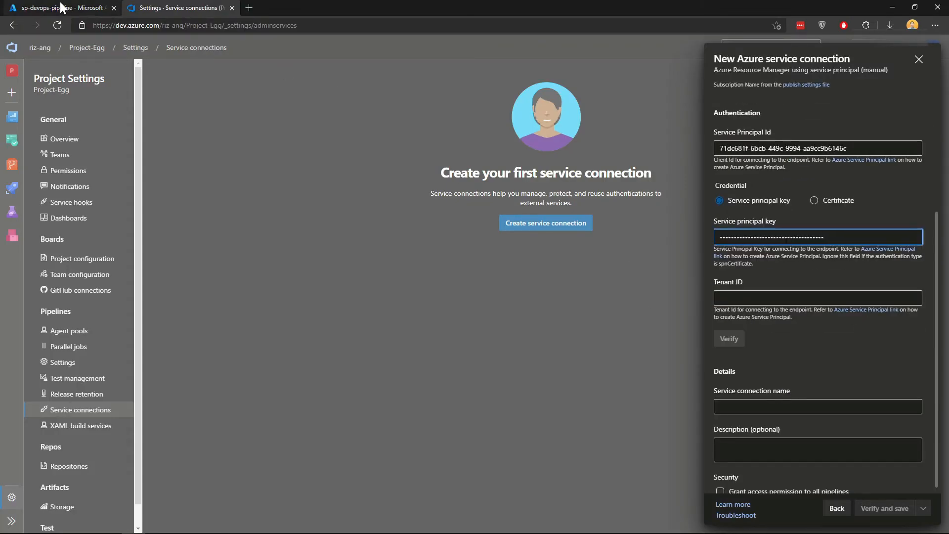
# - Fill Tenant ID with 74454c60-d934-47d9-97d3-70b915f87564 from the app overview and verify it
pyautogui.click(60, 7)
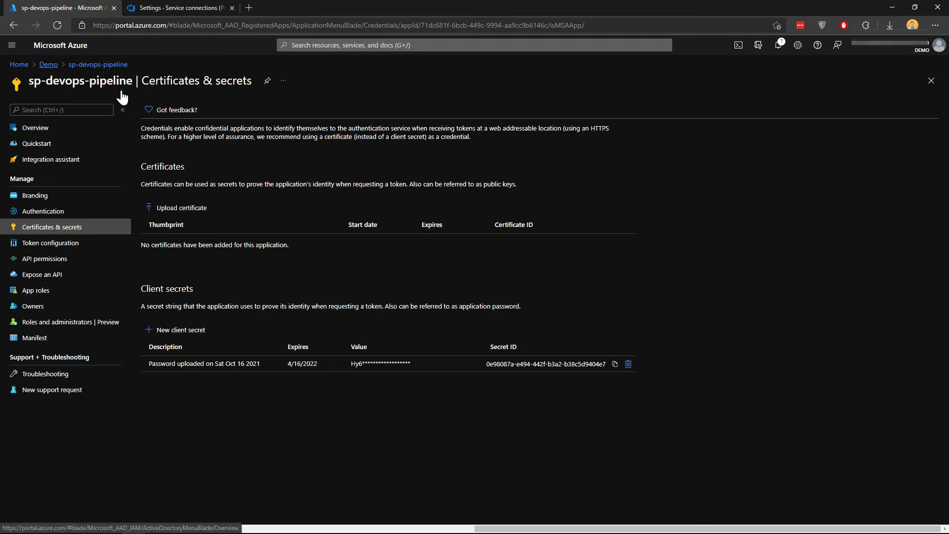
pyautogui.click(47, 64)
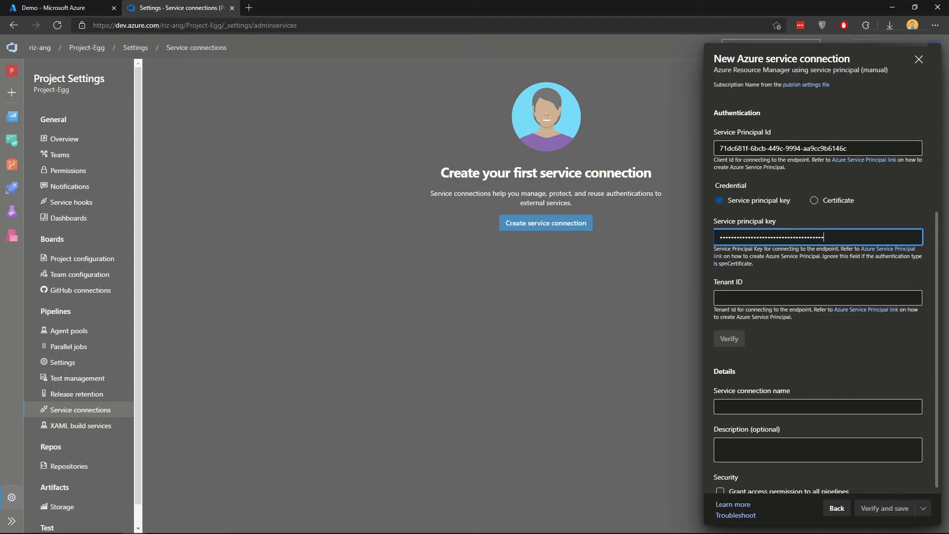
pyautogui.write('74454c60-d934-47d9-97d3-70b915f87564')
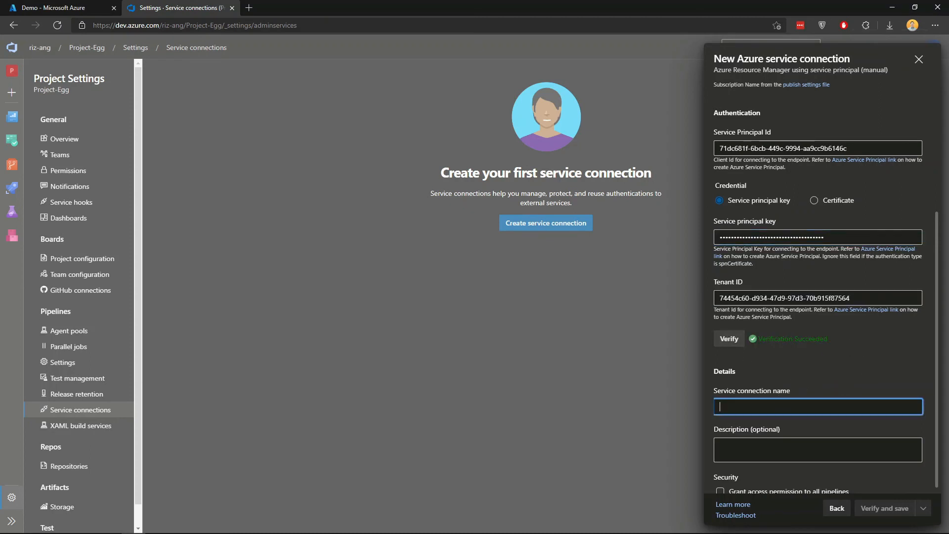
# - Name the connection sp-devops-pipeline, grant access to all pipelines, and verify and save it
pyautogui.write('sp-devops-')
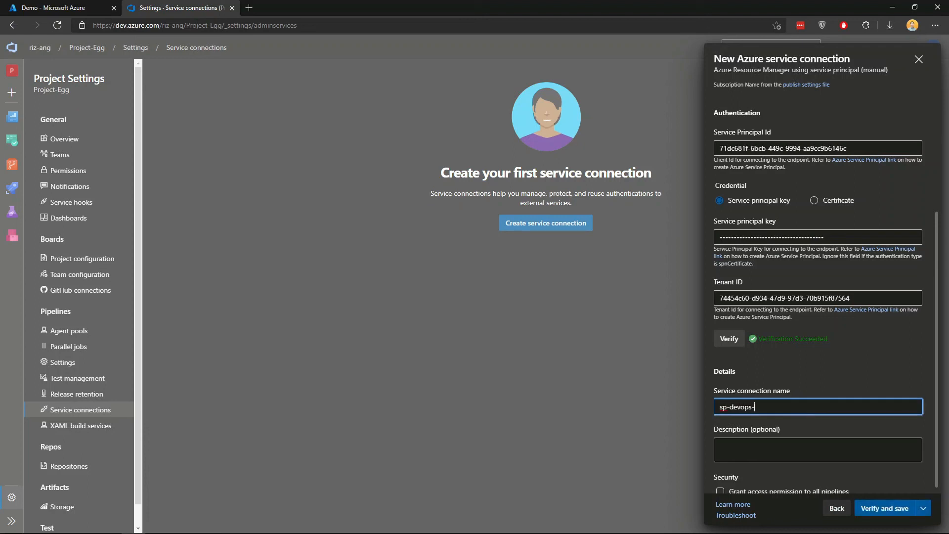
pyautogui.write('pipeline')
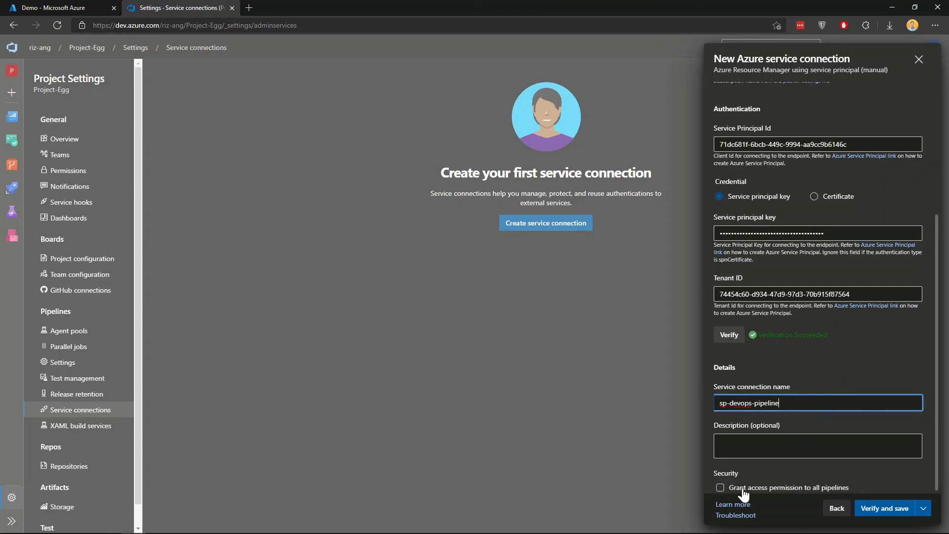
pyautogui.moveTo(755, 493)
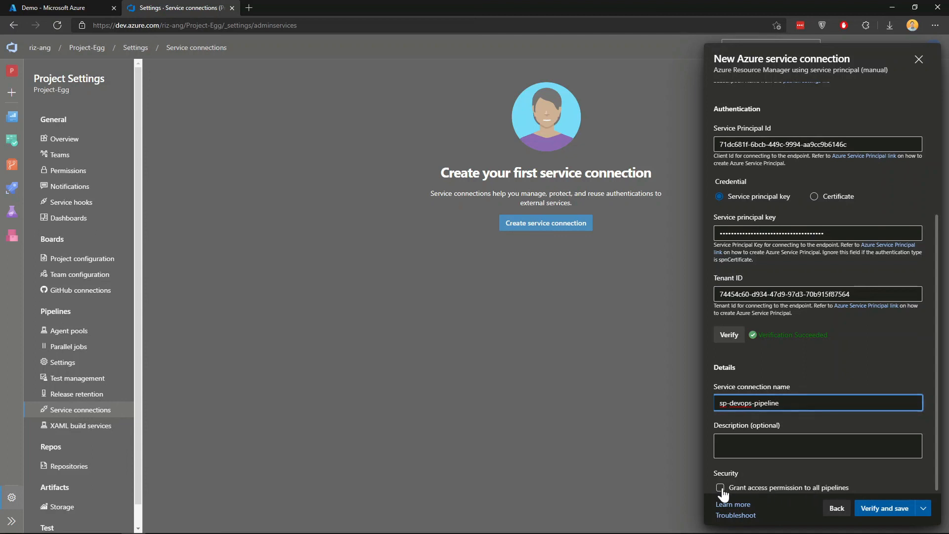
pyautogui.click(720, 488)
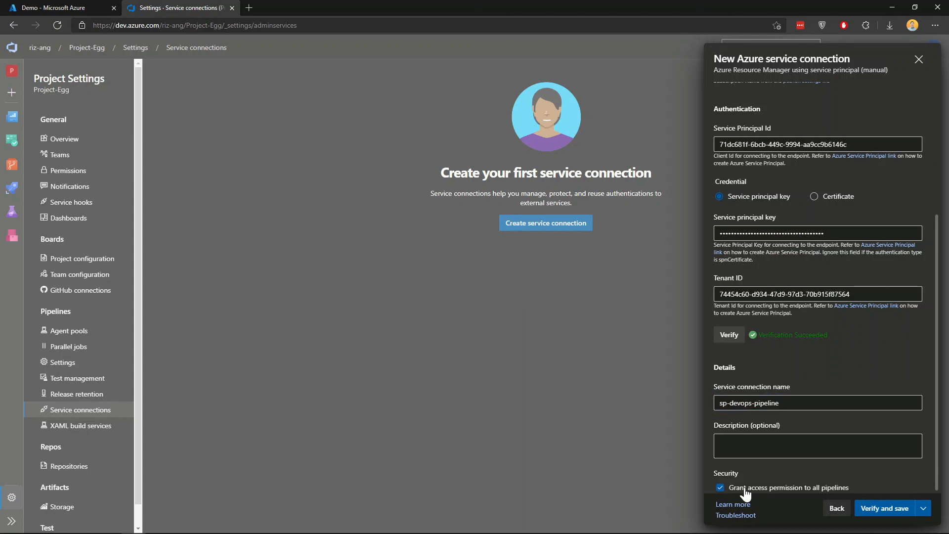
pyautogui.moveTo(837, 495)
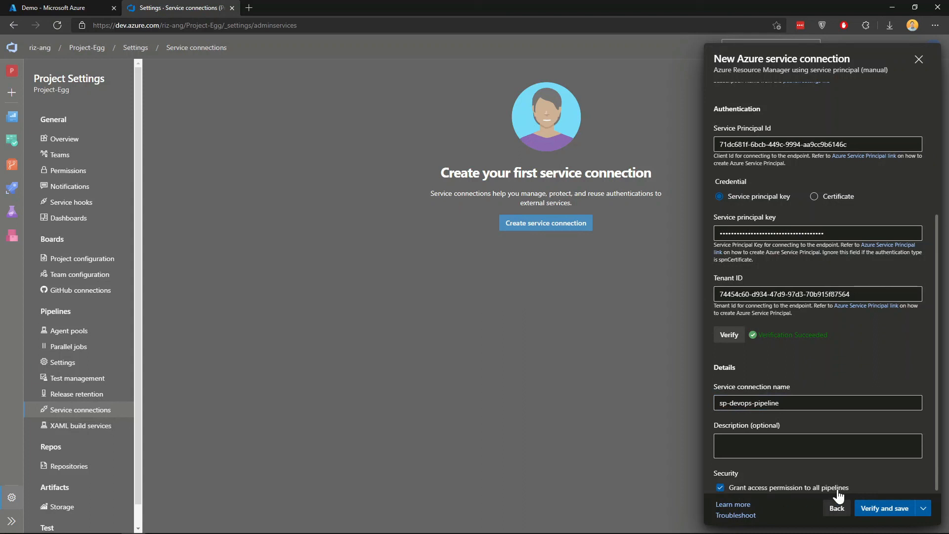
pyautogui.click(884, 508)
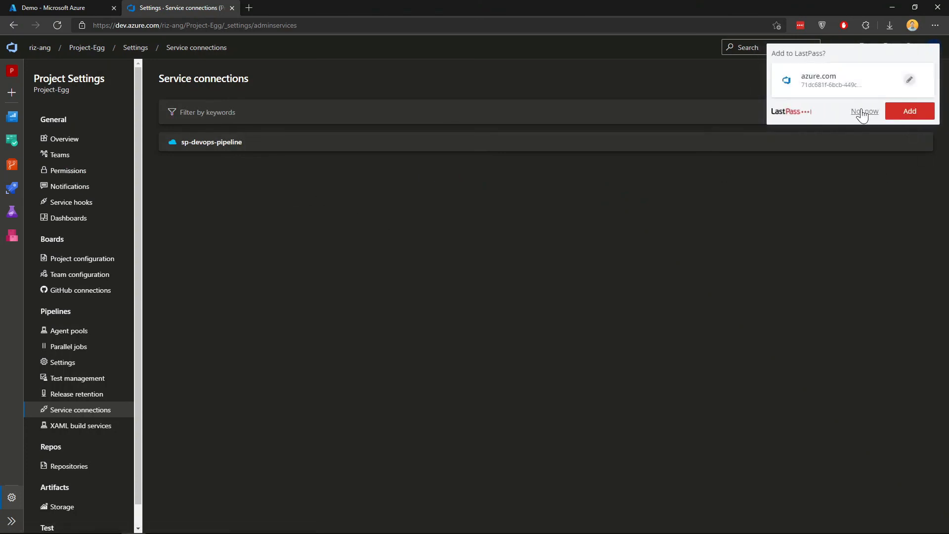
# - Decline the LastPass offer to save credentials, leaving sp-devops-pipeline in the service connections list
pyautogui.click(860, 112)
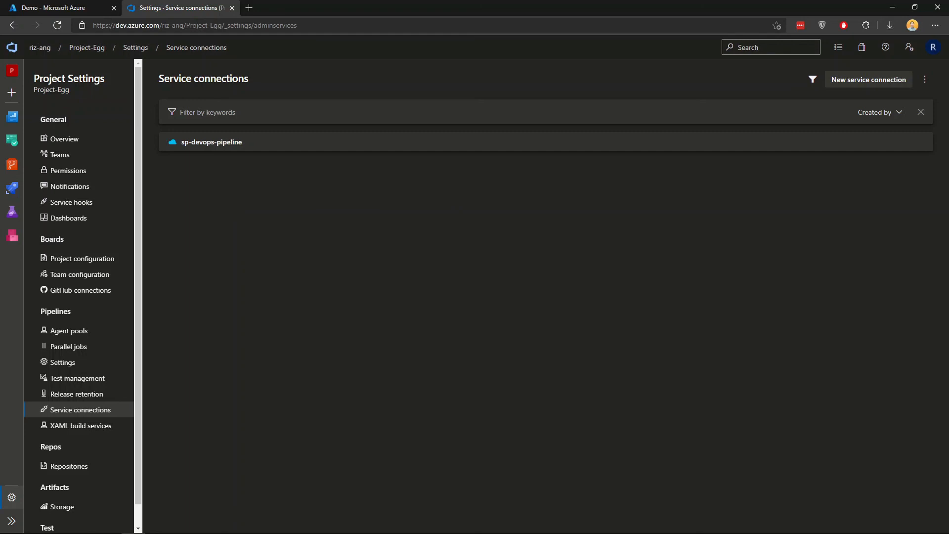
pyautogui.moveTo(206, 145)
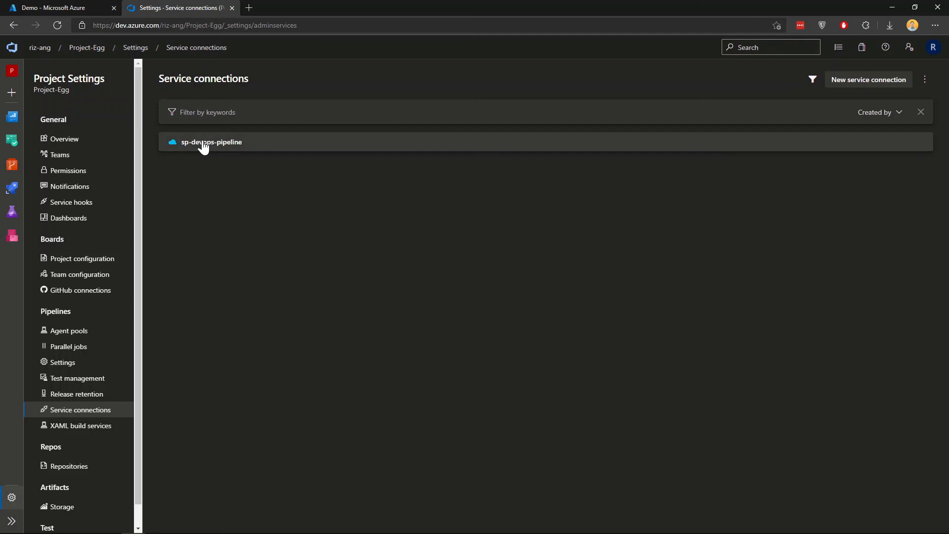
pyautogui.moveTo(221, 316)
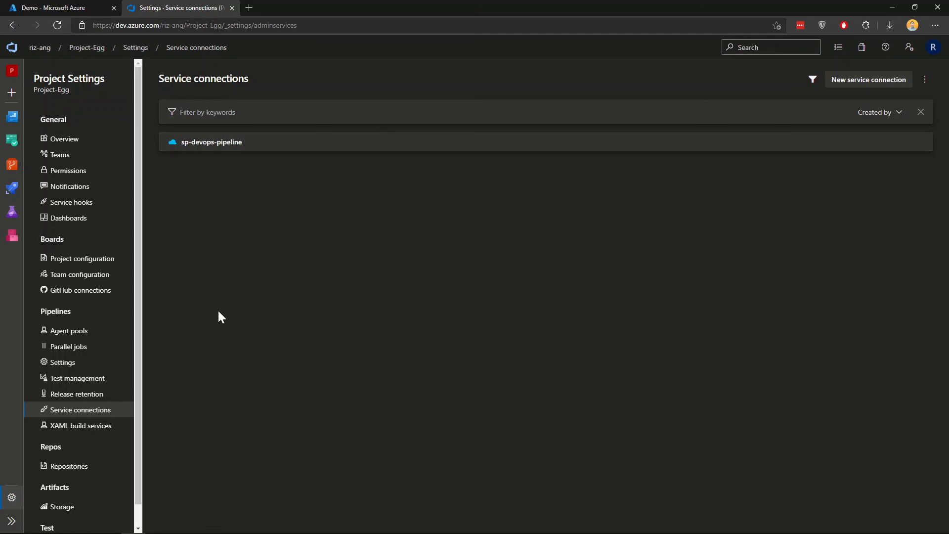